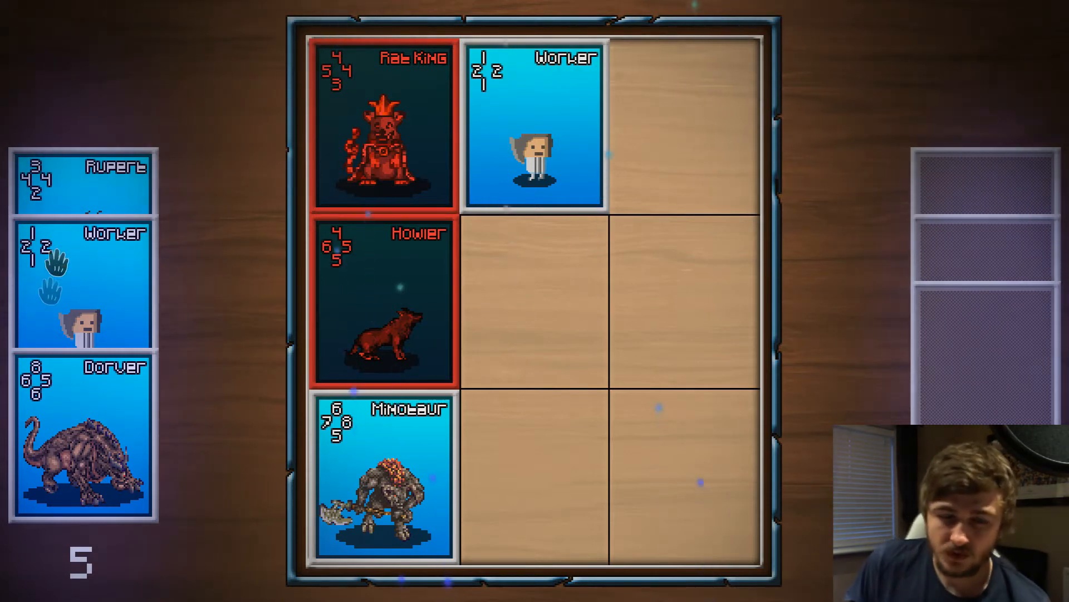
Play two cards from the hand onto the board in the running game.
drag(81, 177, 308, 184)
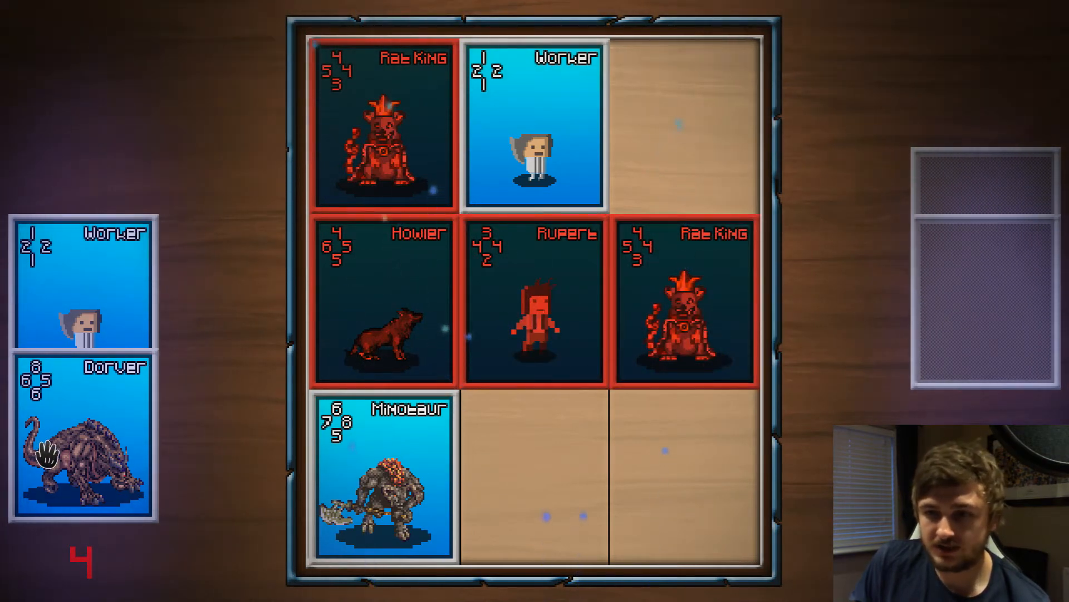
drag(81, 443, 678, 119)
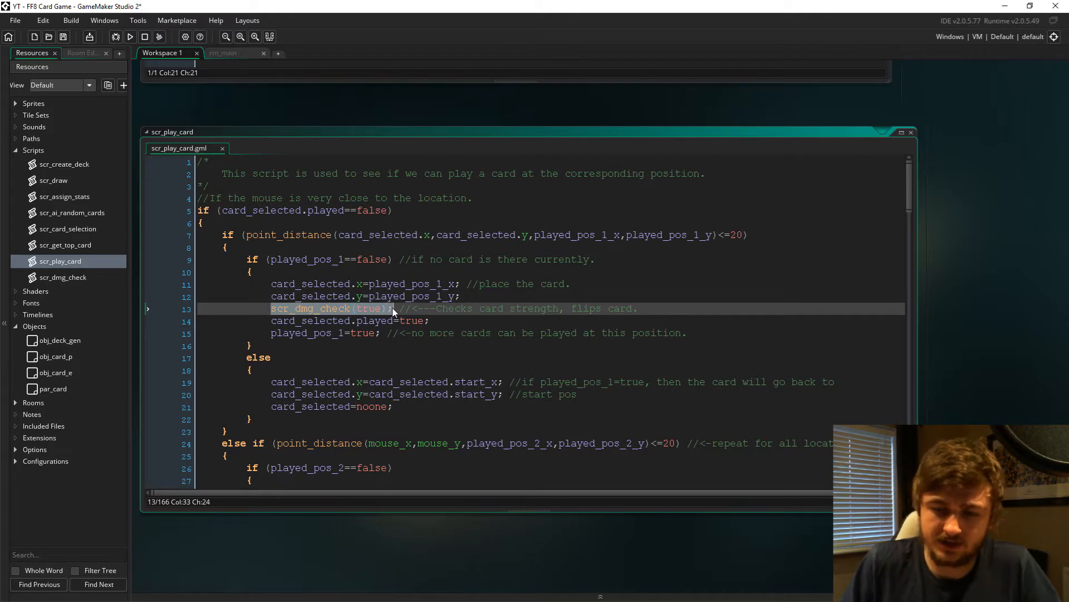
Open scr_dmg_check from the Scripts folder in the code editor.
click(279, 309)
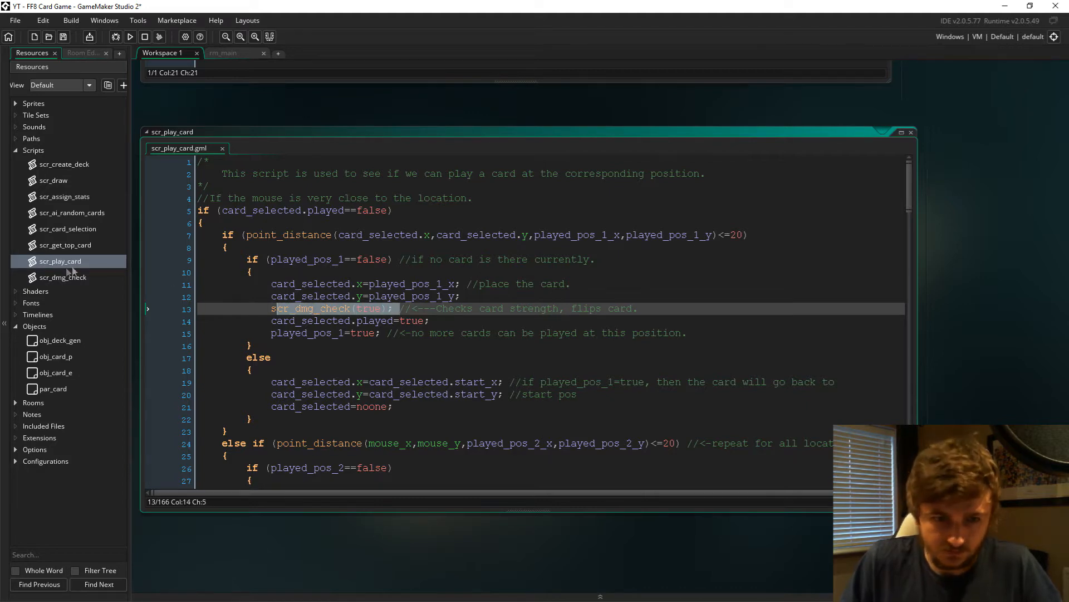
double_click(63, 277)
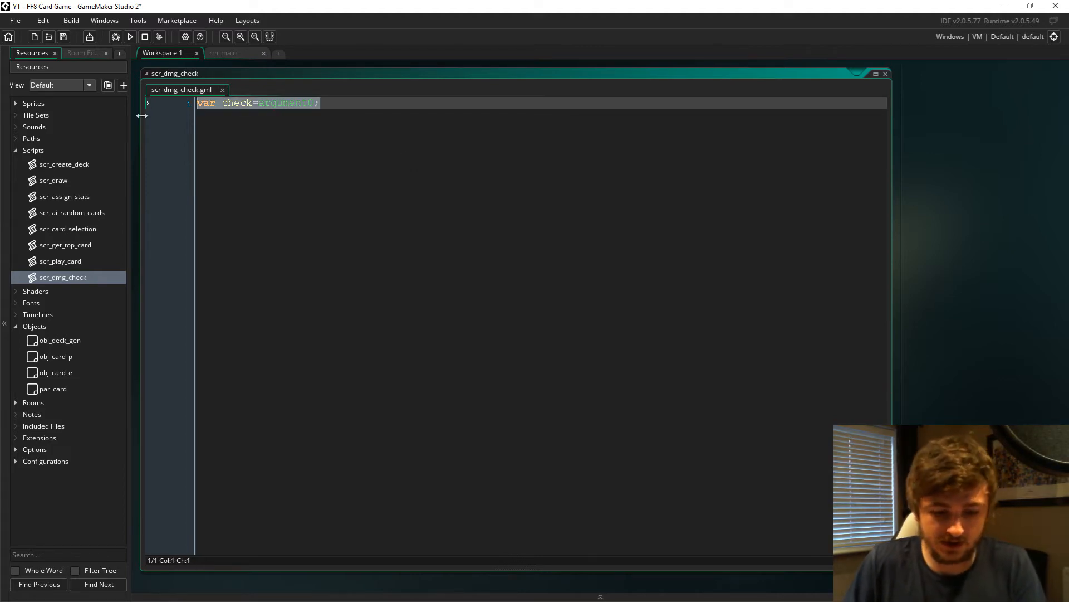
text(///@param player=true?)
text(If it finds)
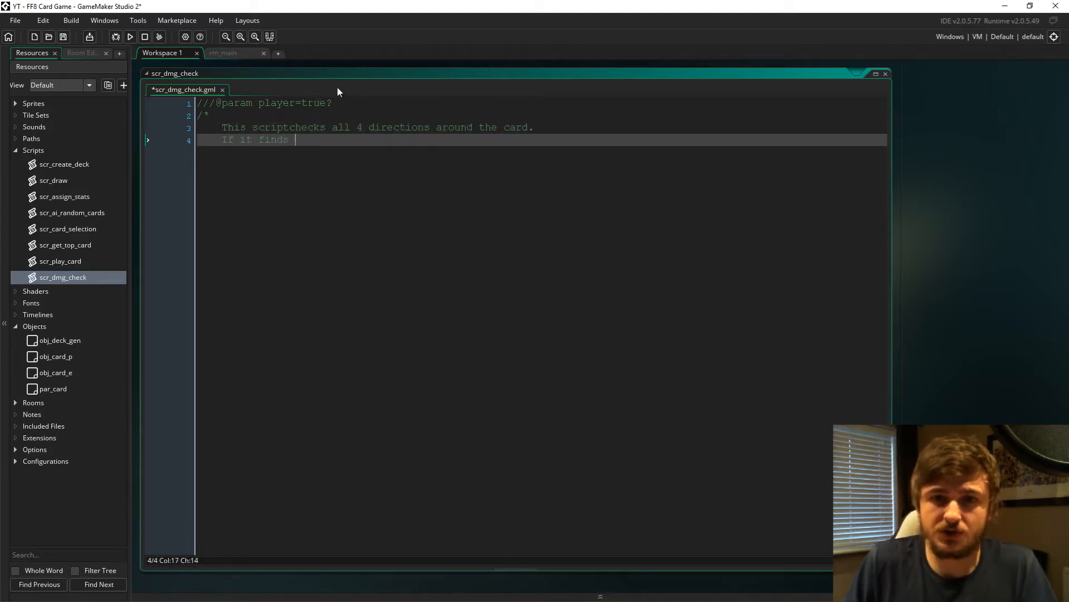
text(another card, and s)
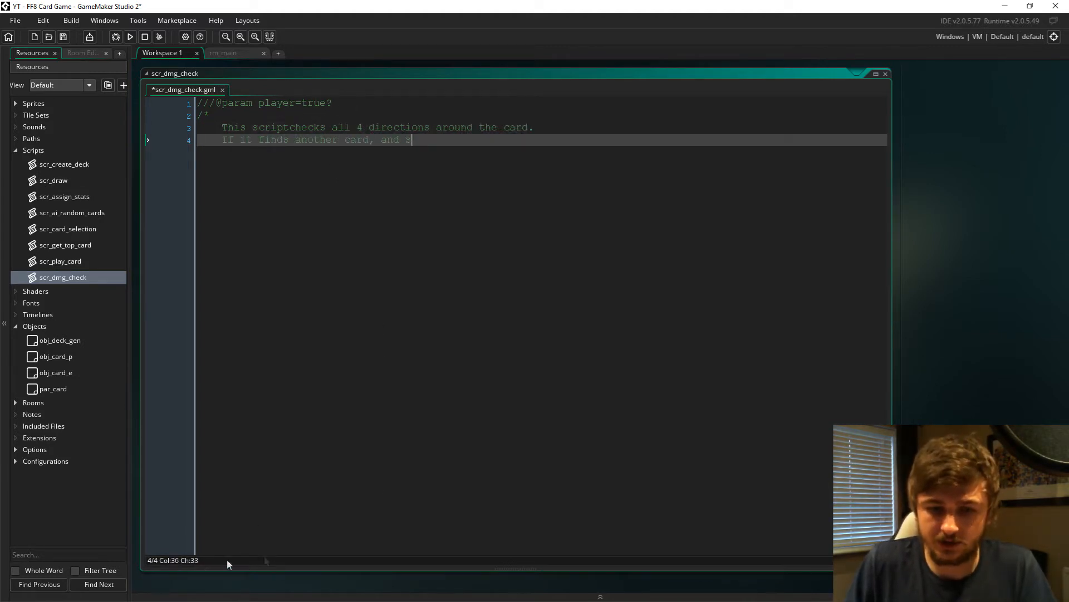
text(aid card belongs to the enemy,)
text(then we)
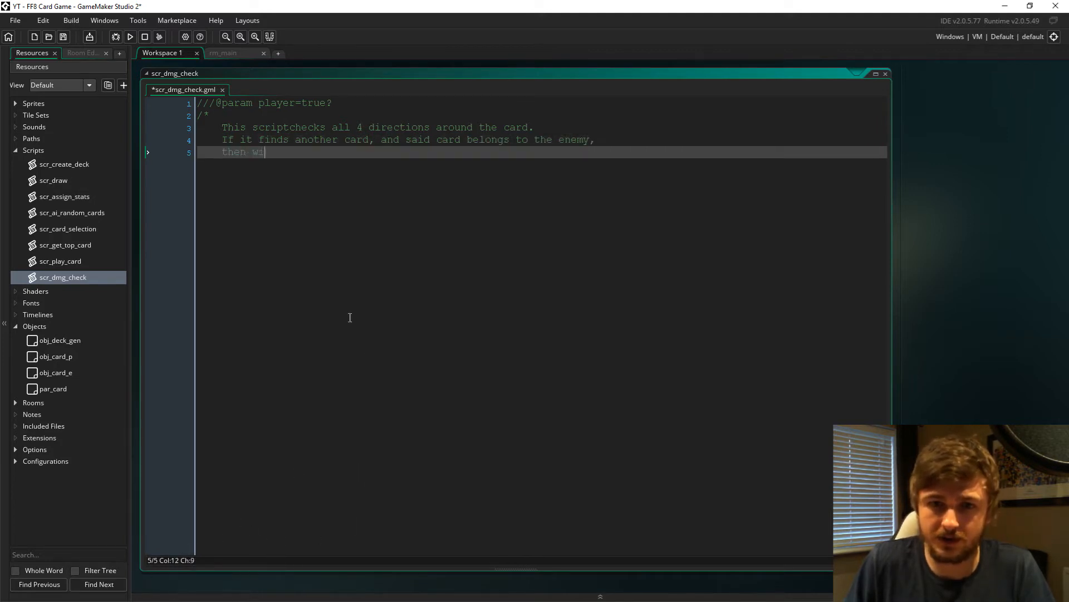
text(ill check numbers, and potentially flip card.)
text(if)
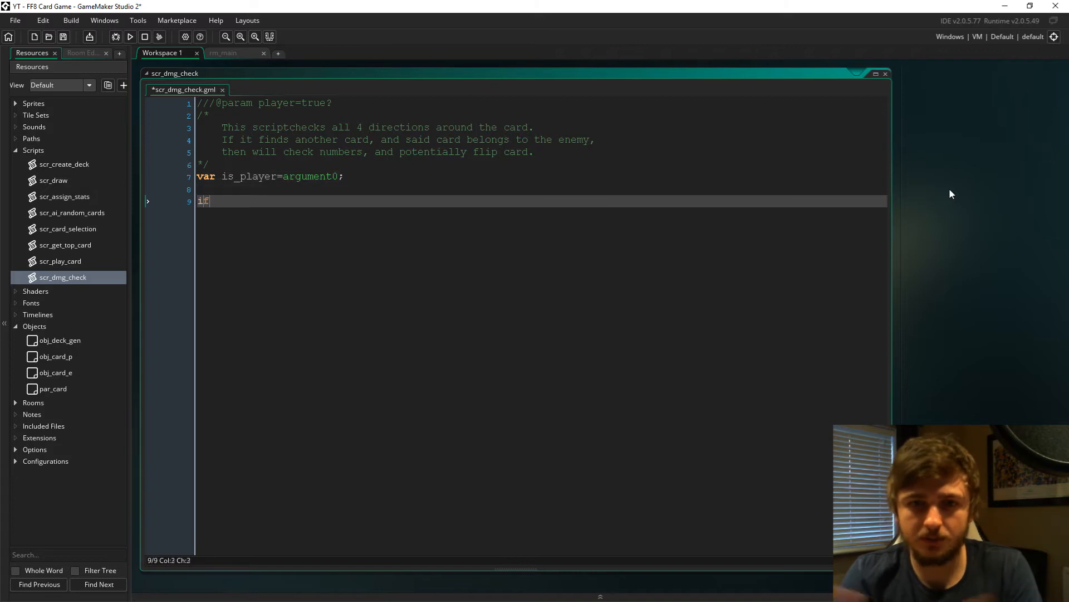
Write the is_player==true with(card_selected) block finding the enemy card at y-105 above.
text((is_player==true))
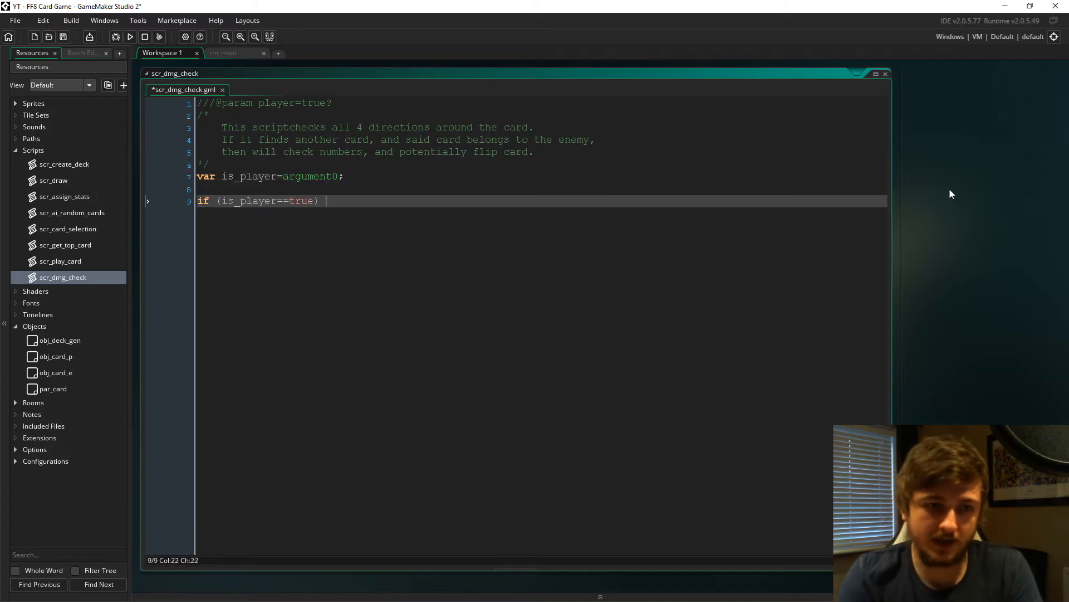
text(//if players card.)
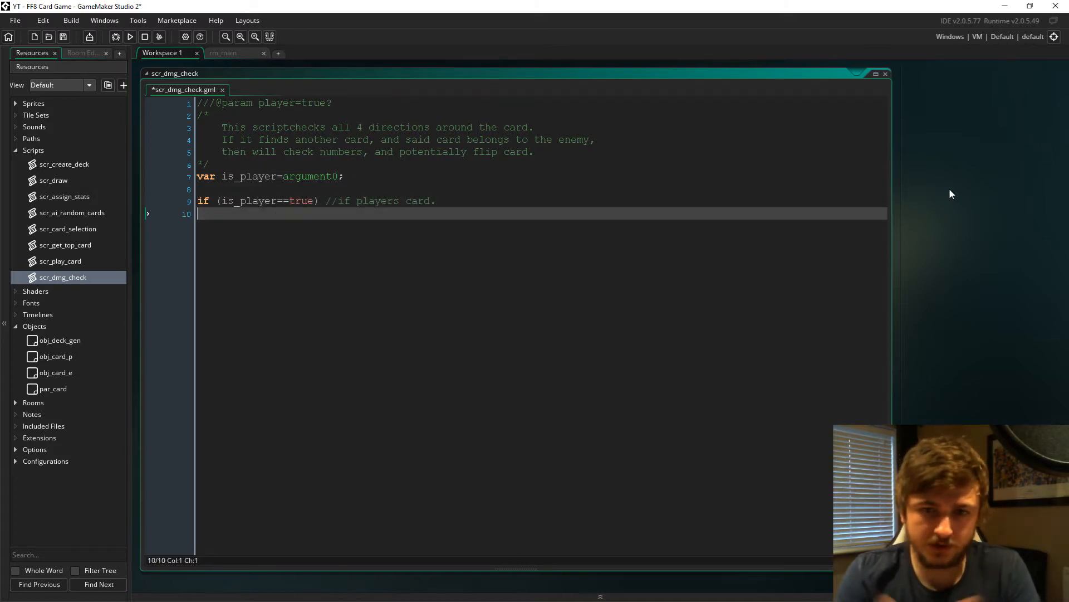
text(with (card_selec)
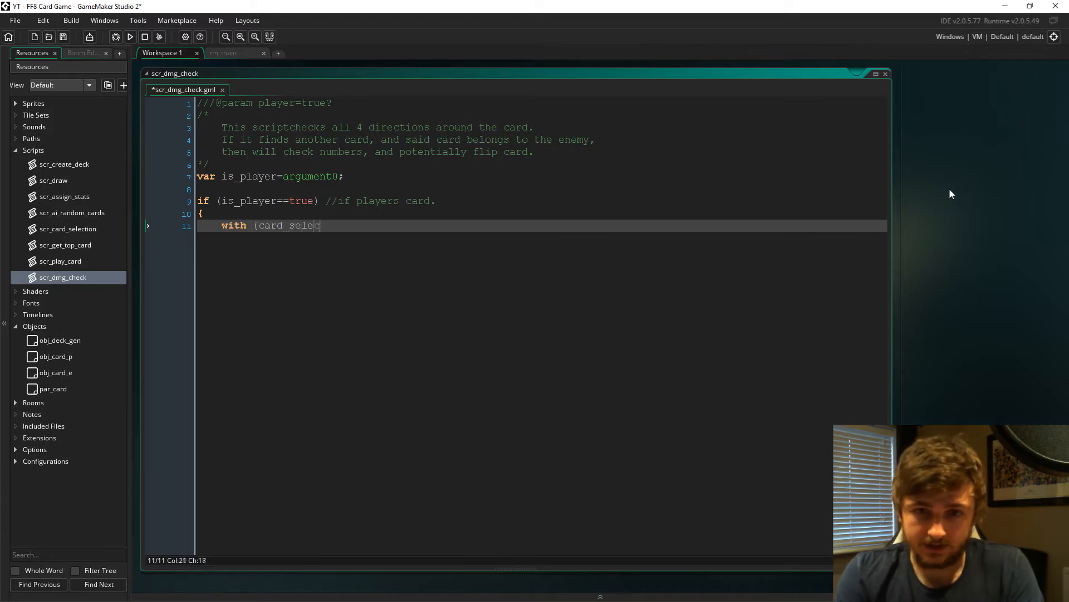
text(cted))
text(if (instance_p)
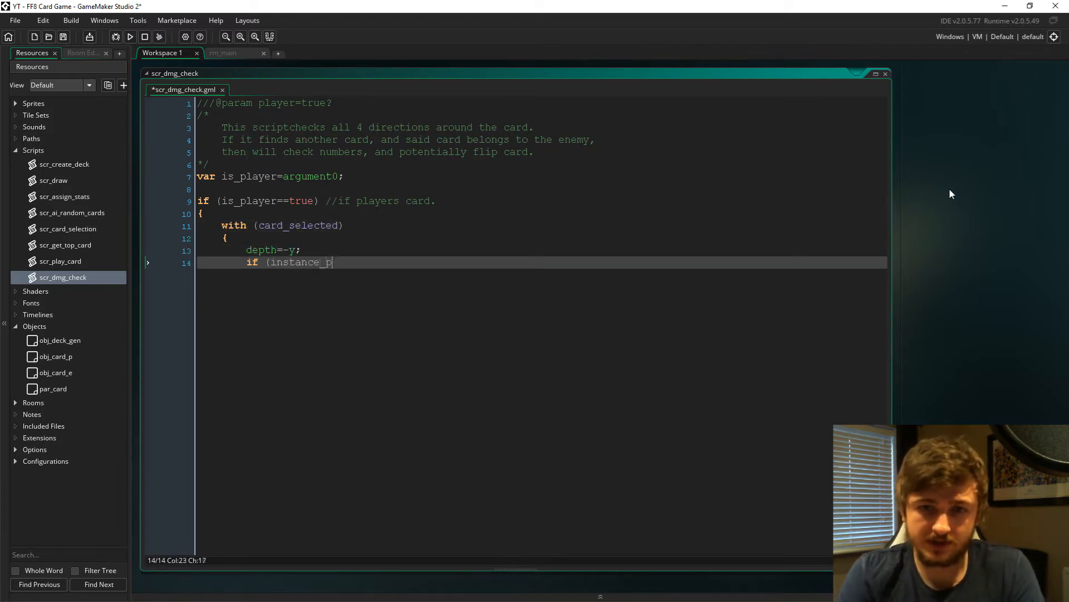
text(osition(x,y-105,par)
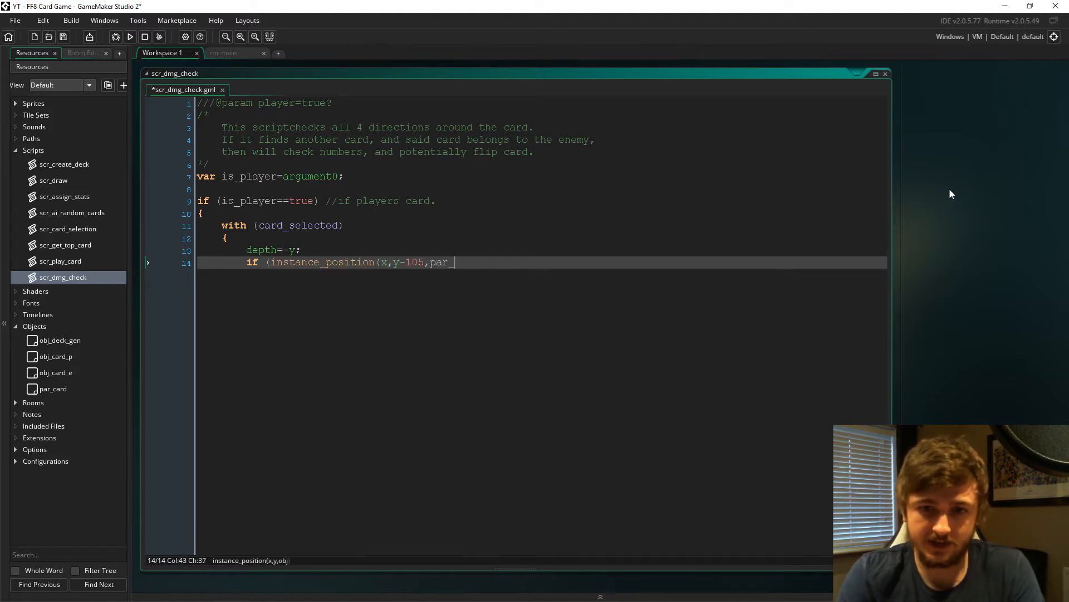
text(_card))//Checks abov)
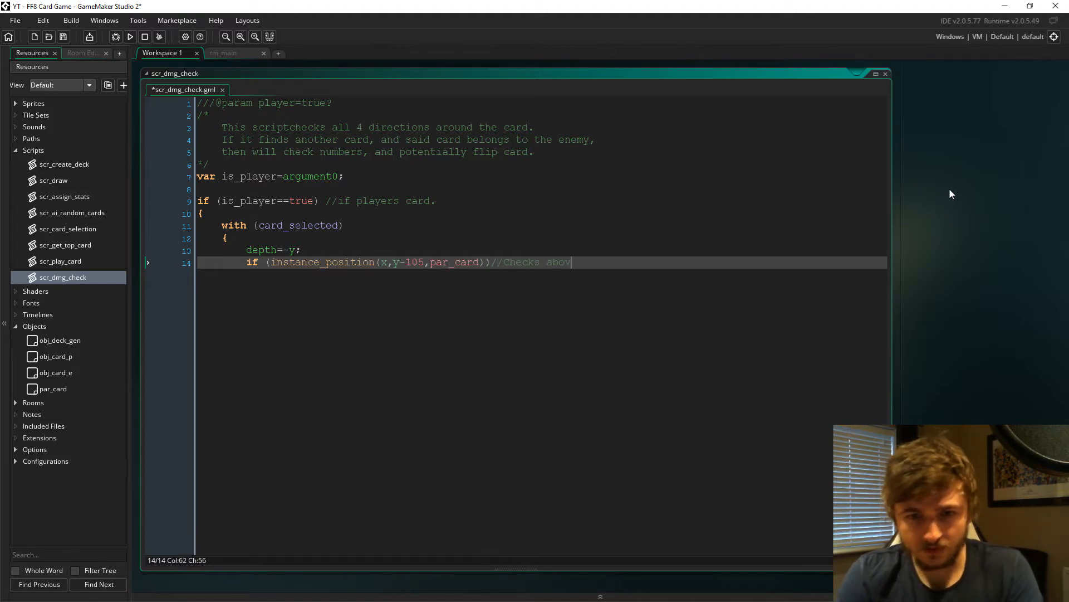
text(the card.)
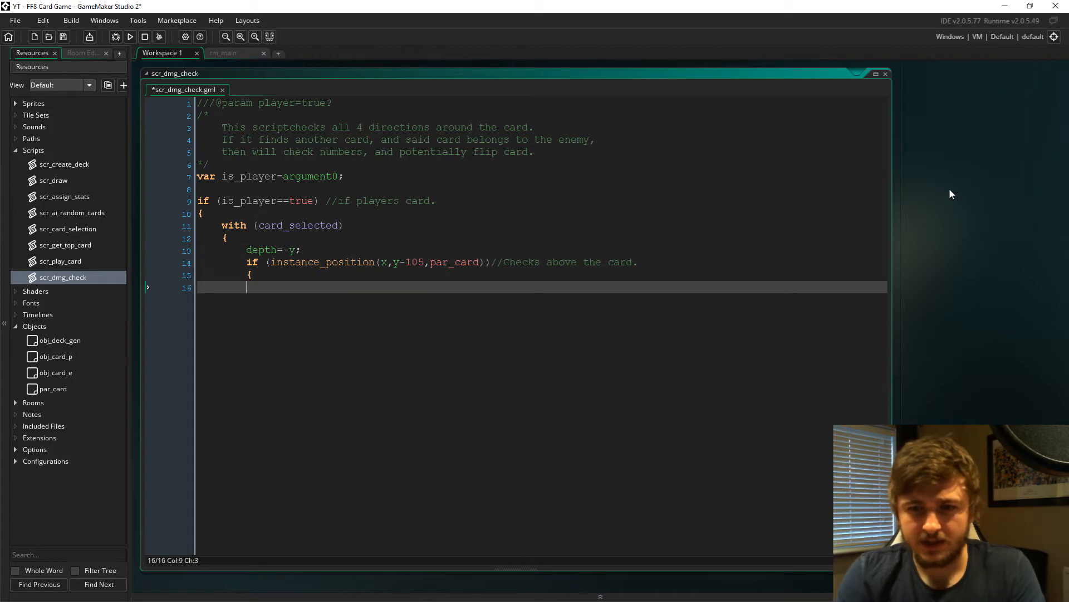
text(var enemy=instance)
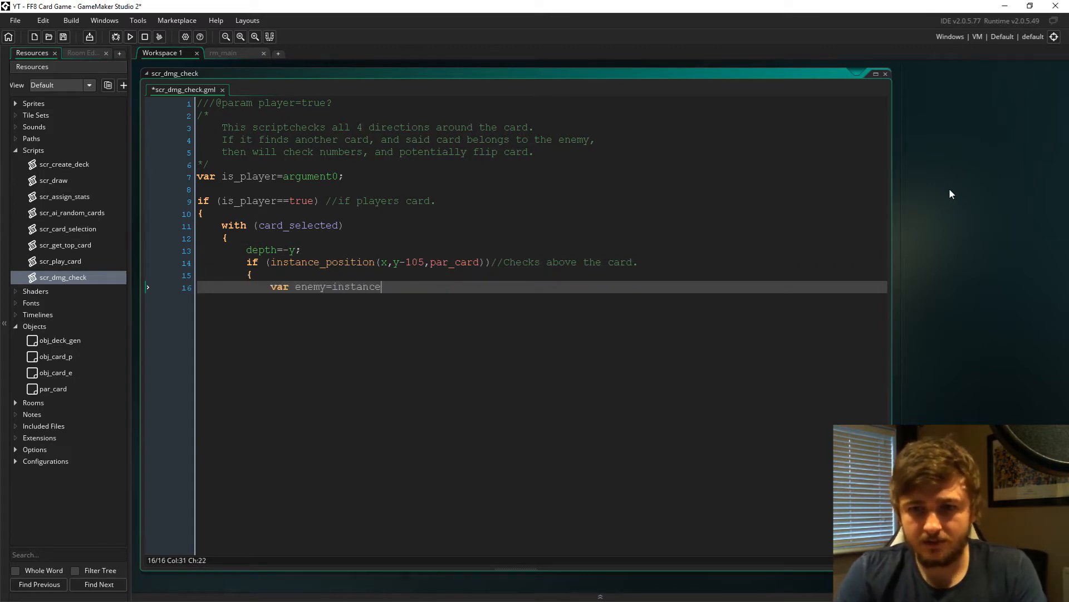
text(_place(x,y-105,par_card);)
text(if (enemy.)
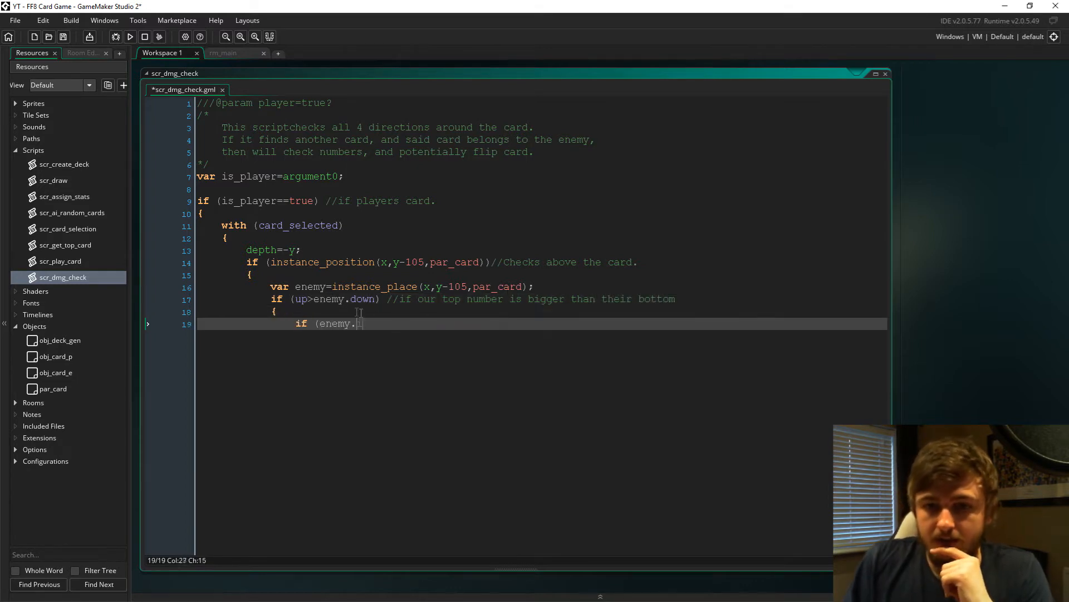
If the red enemy's down is lower, set flip=1, image_blend c_white, p_score+=1 and e_score-=1.
text(image_blend==global.c)
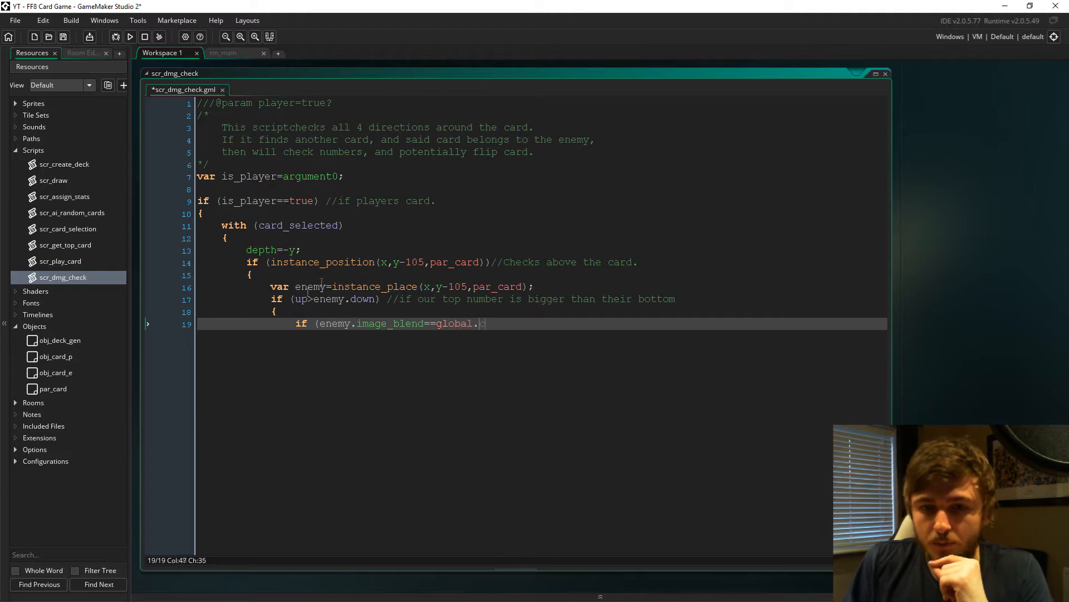
text(_my_red) //if belongs to other team.)
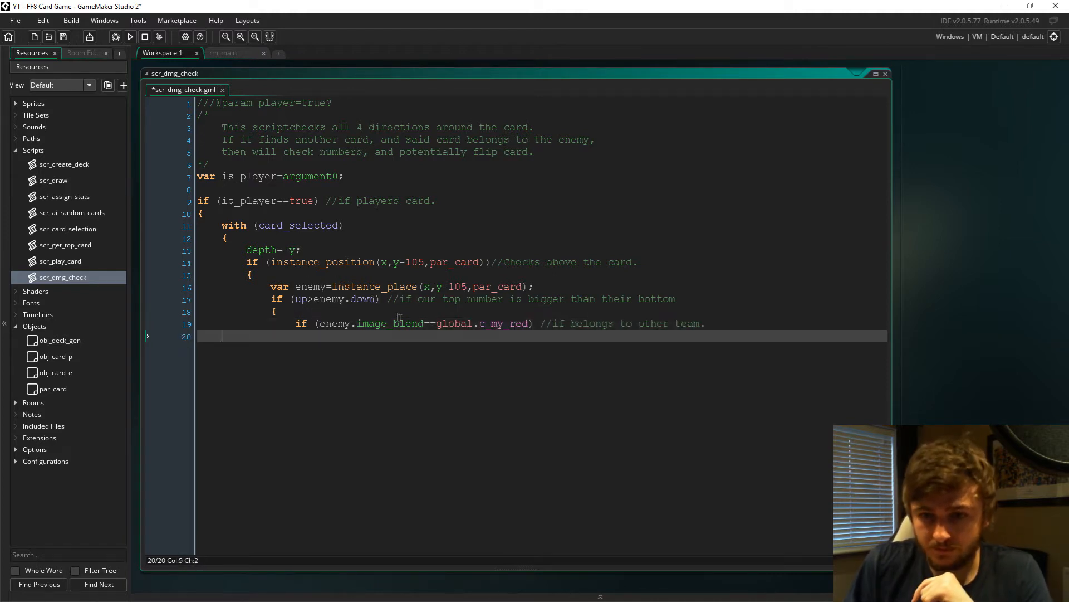
text(enemy.flip=1; //begins the flip process, see card step events.)
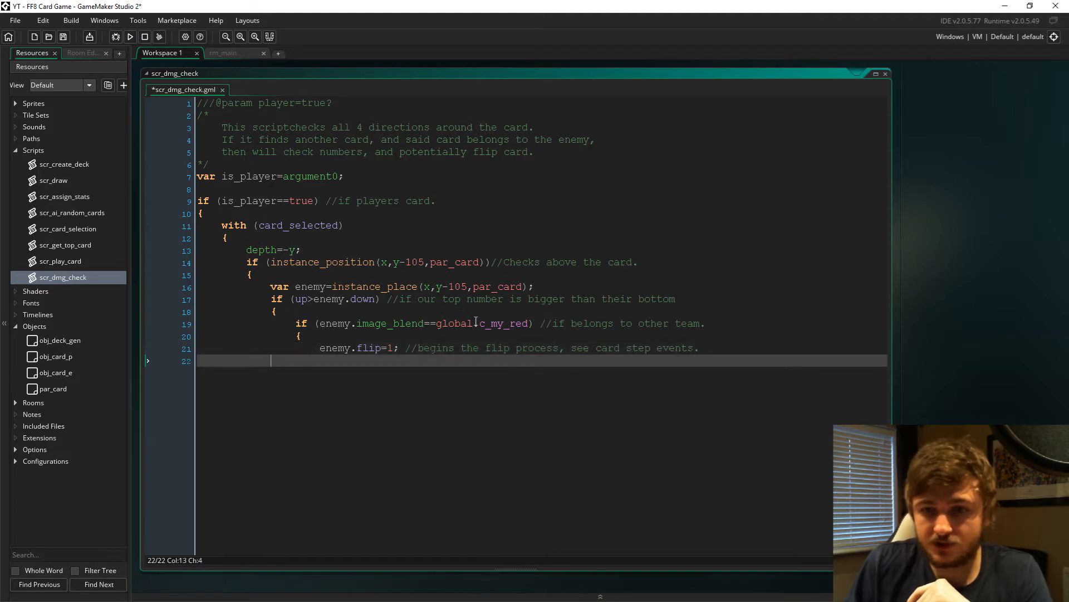
text(enemy.image_blend=)
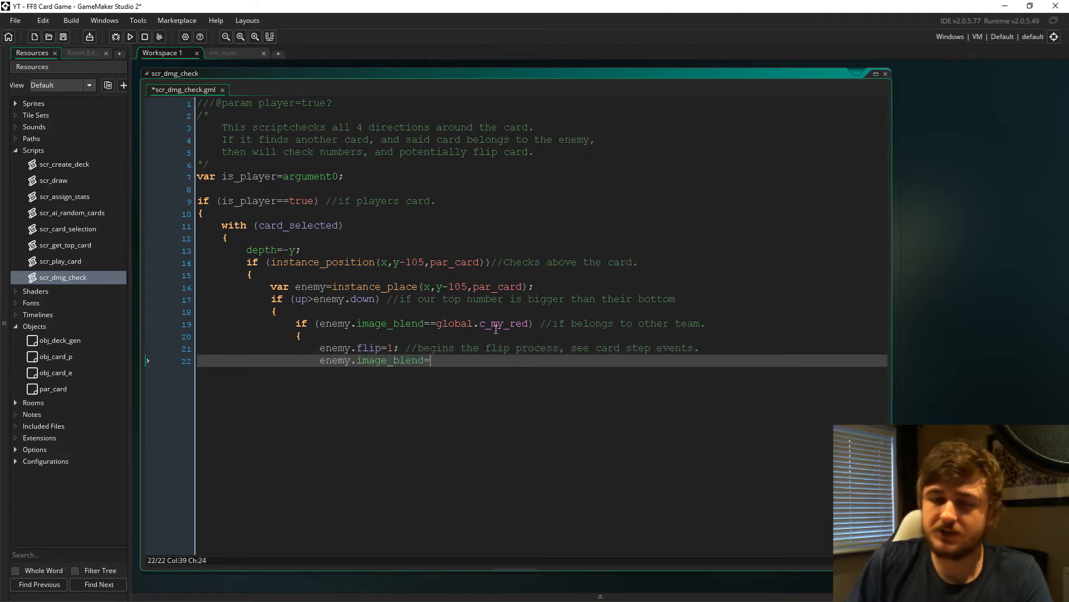
text(c_white;)
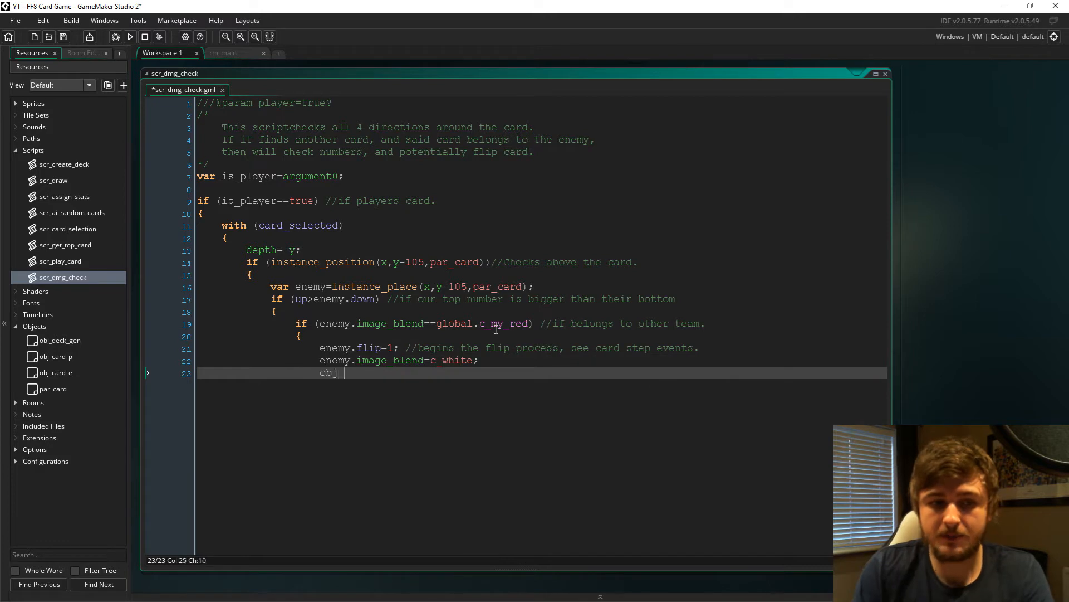
text(deck_gen.p_score+=1;)
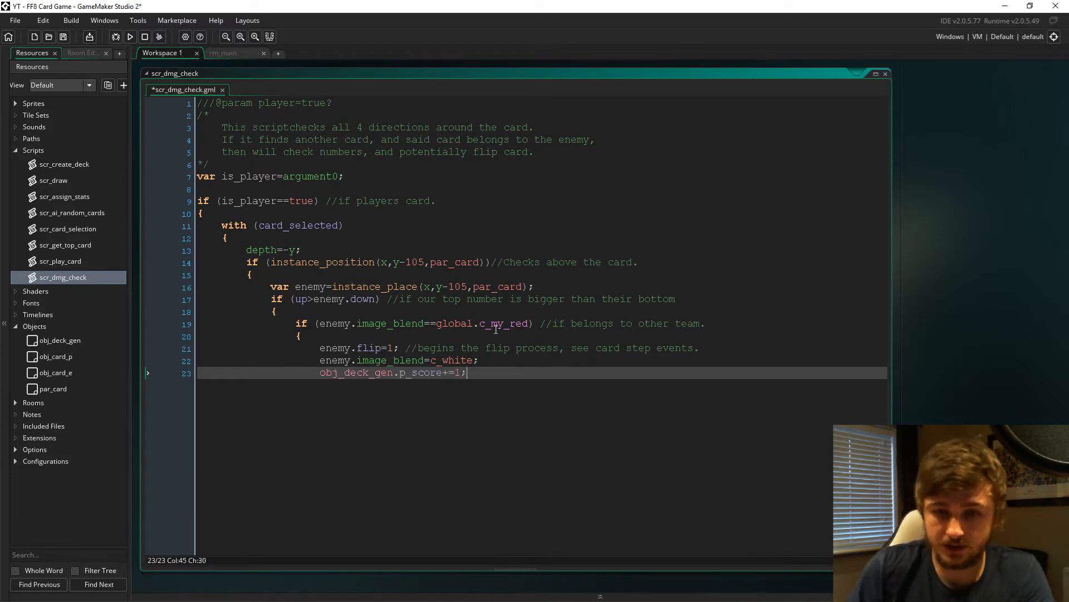
text(obj_deck_gen.e_score-=1;)
text(if ()
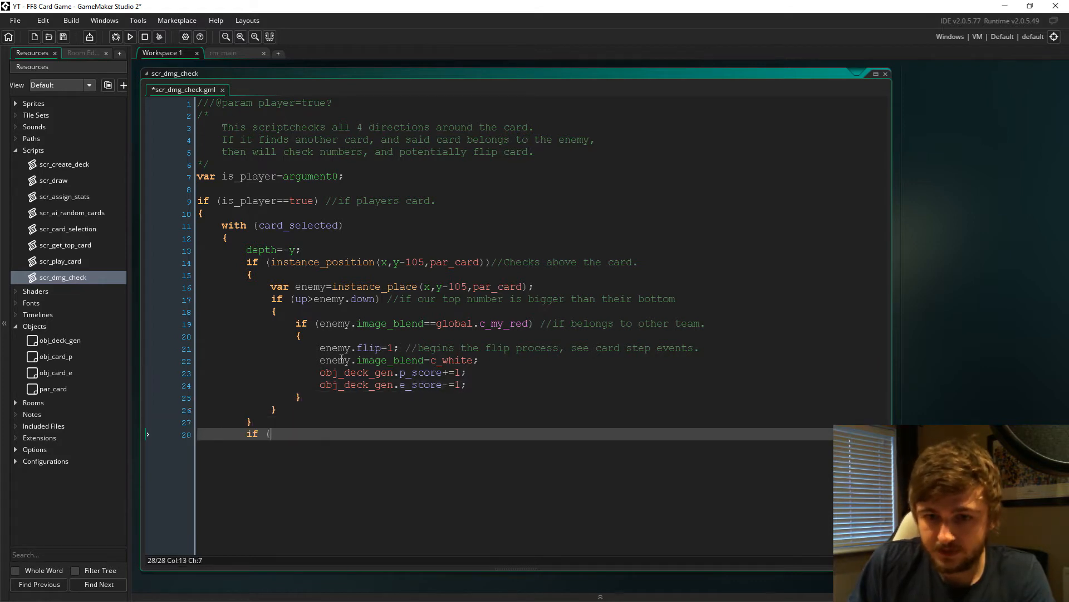
Add the y+105 check below: if down>enemy.up and enemy is red, flip it and update both scores.
text(instance_position(x,)
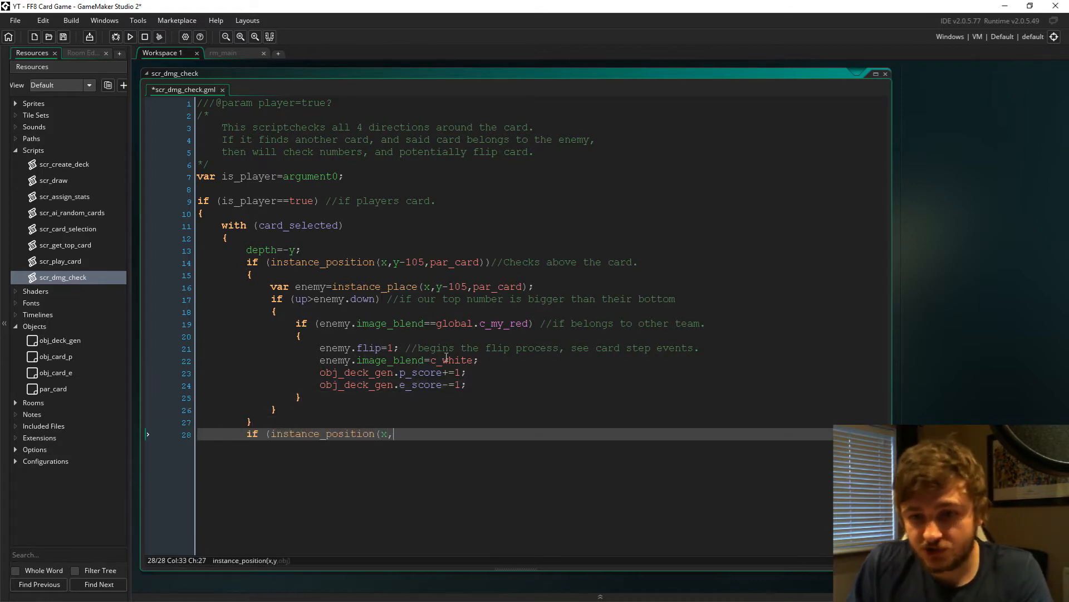
text(y+105,par_card))//down)
text(var ene)
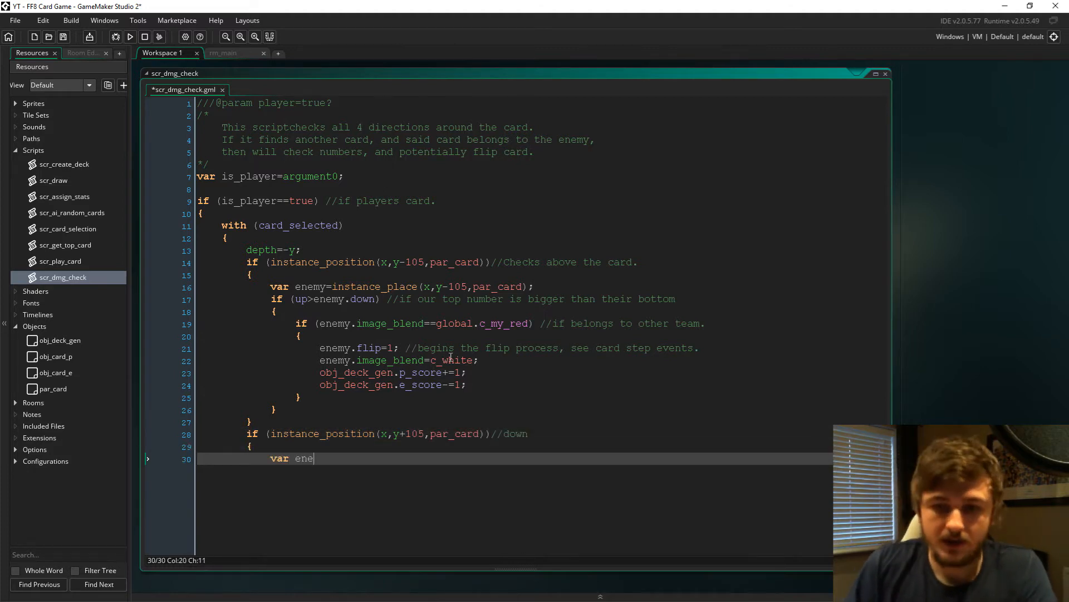
text(my=instance_position)
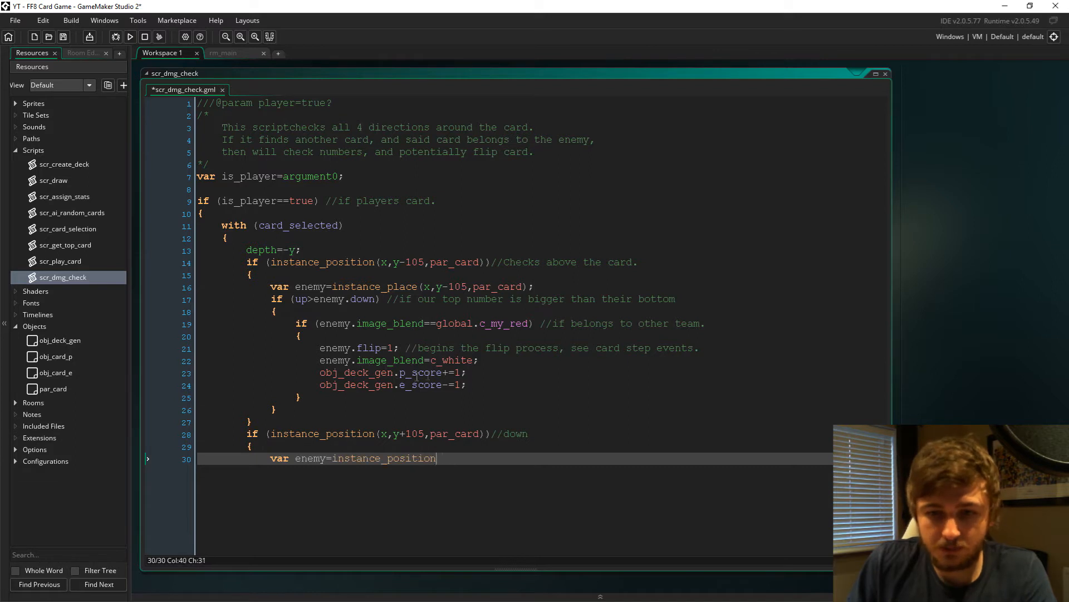
text((x,y+105,par_card);)
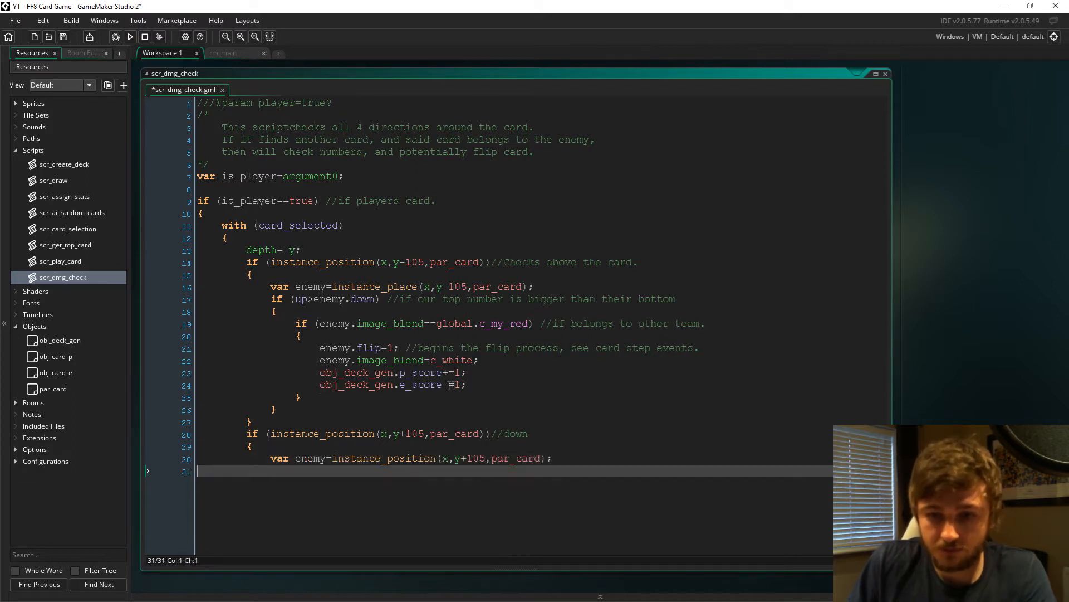
text(if (down>enemy.)
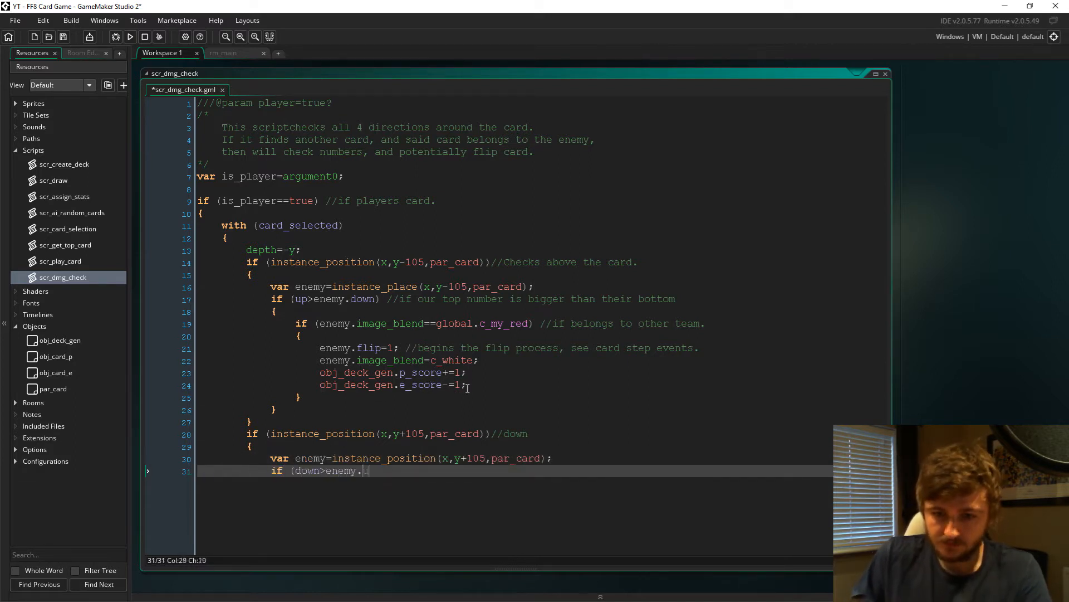
text(up))
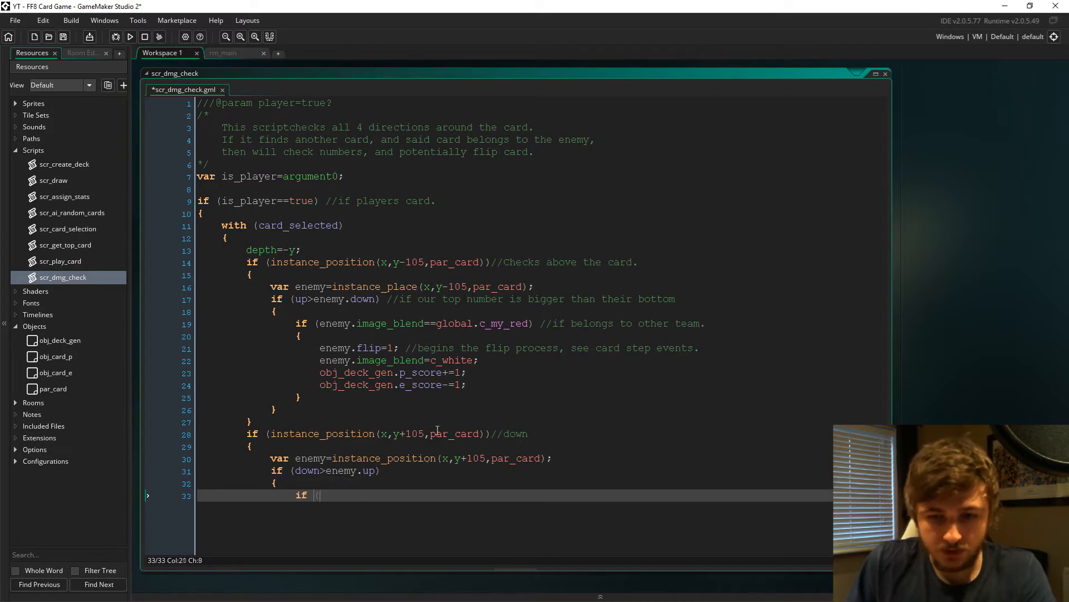
text(enemy.image_blend==)
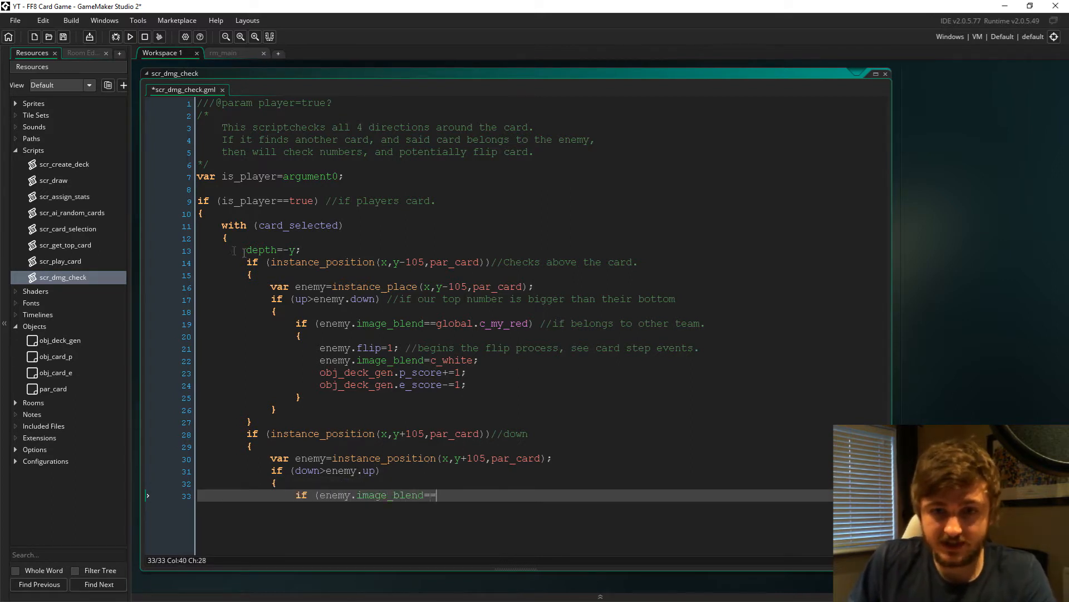
text(global.c_my_red))
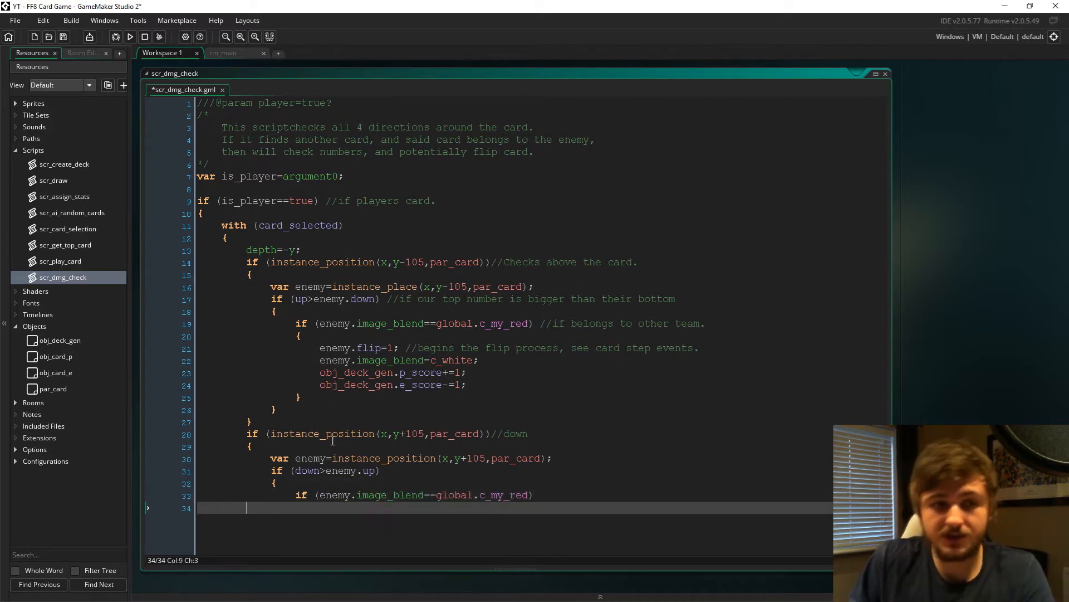
text(enemy.fli)
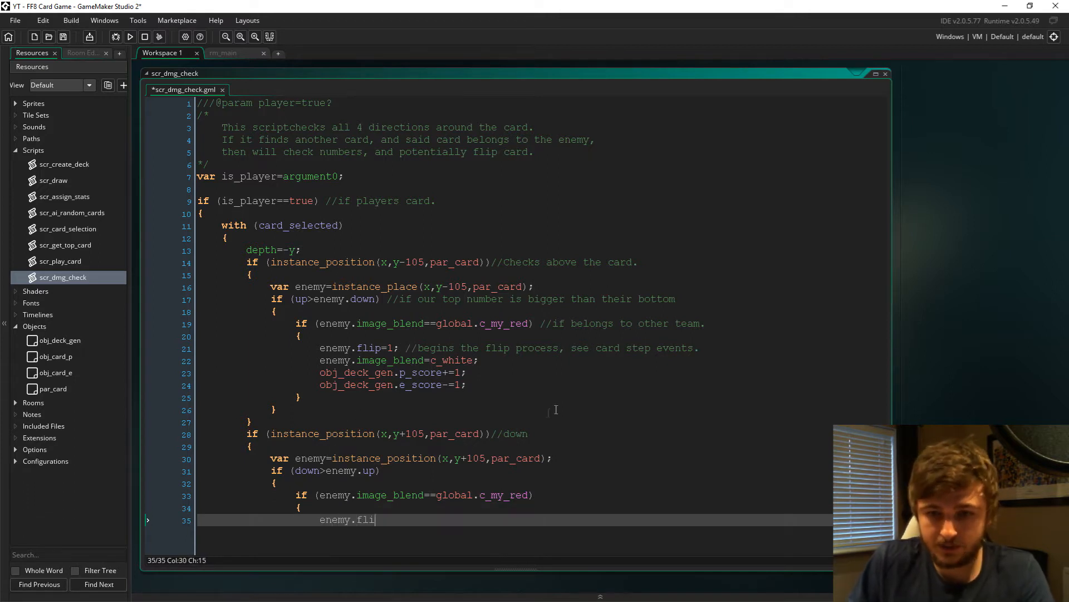
text(p=1;)
text(enemy.image_blend=c_white;)
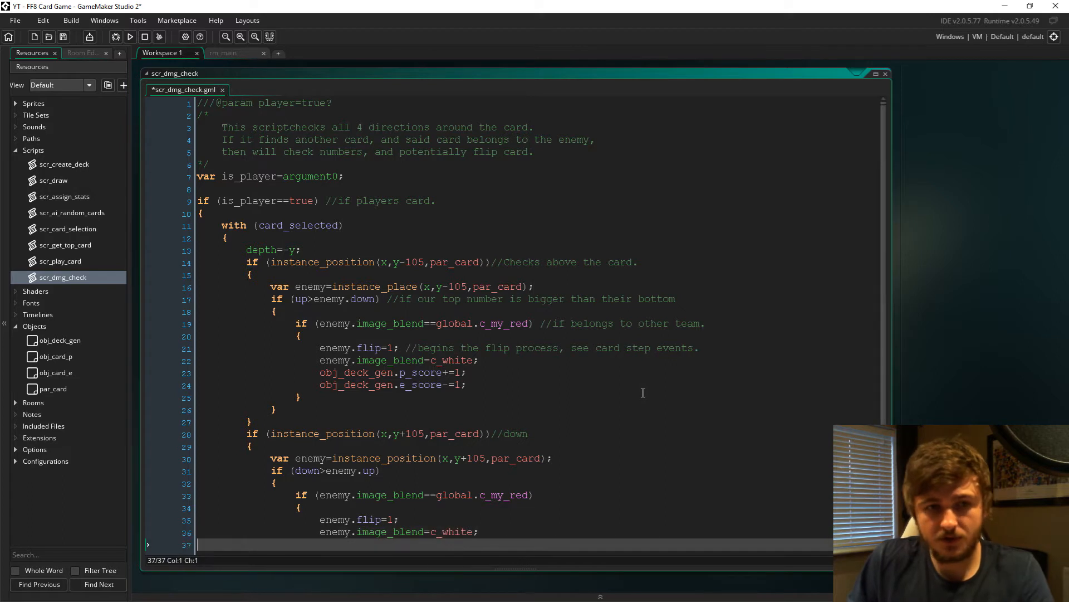
text(obj_deck_gen.p_score+=1;)
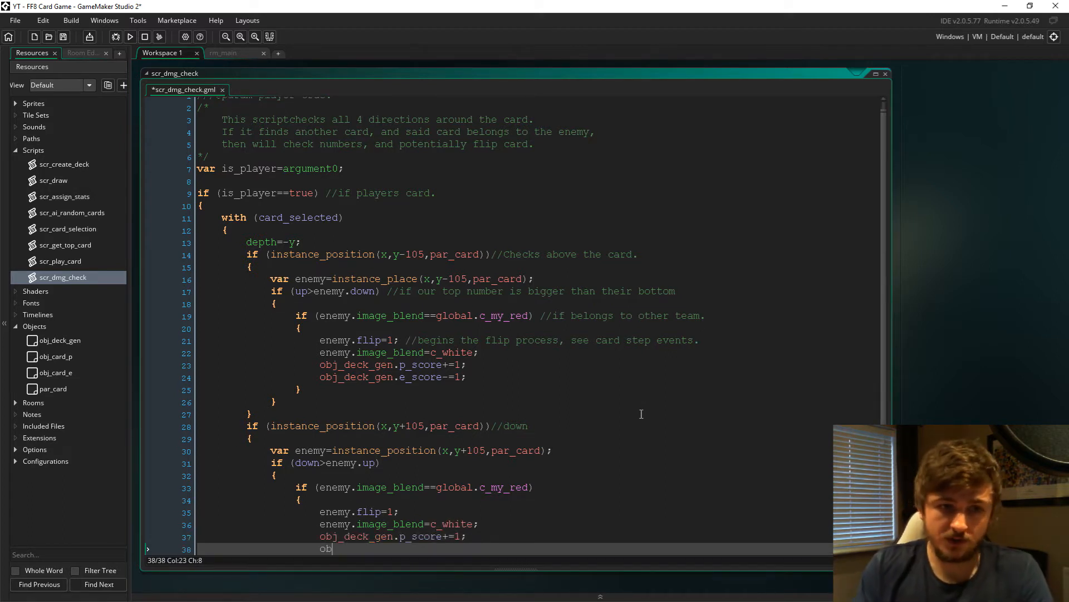
text(_deck_gen.e_score-=1;)
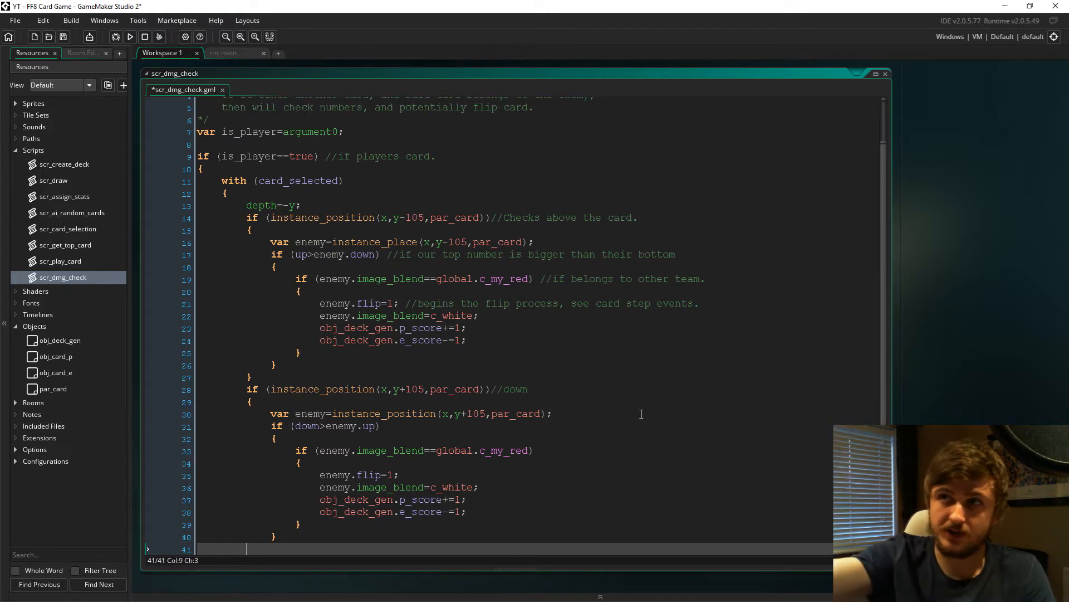
Begin the left-side instance_position check comparing left>enemy.right with the red image_blend test.
text(if (instance_position(x-90,y,par_card))//left)
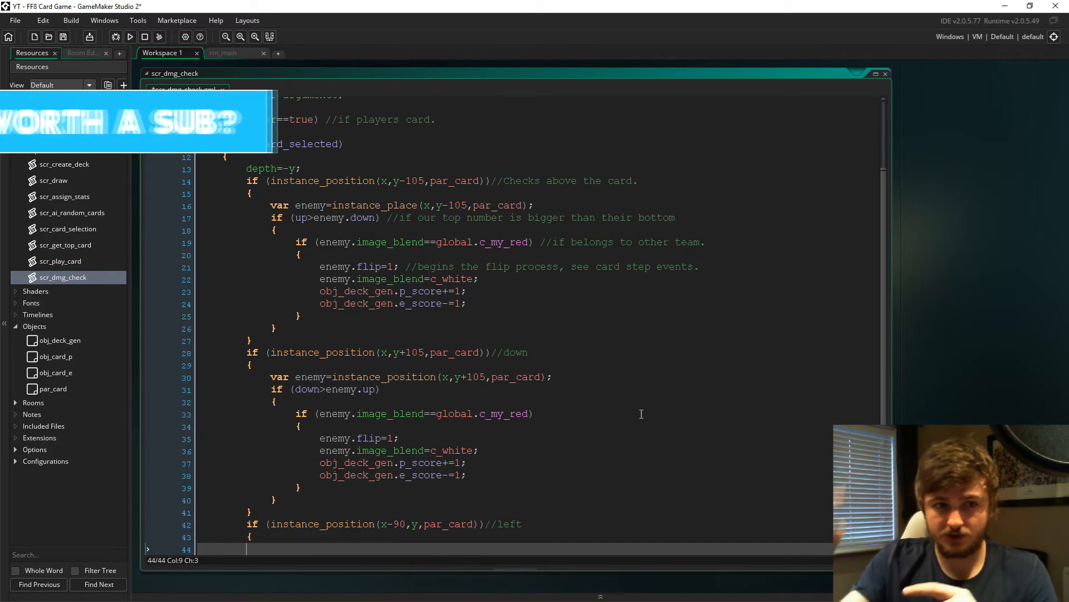
text(var enemy=instance_position(x-90,y,par_card);)
text(if (left)
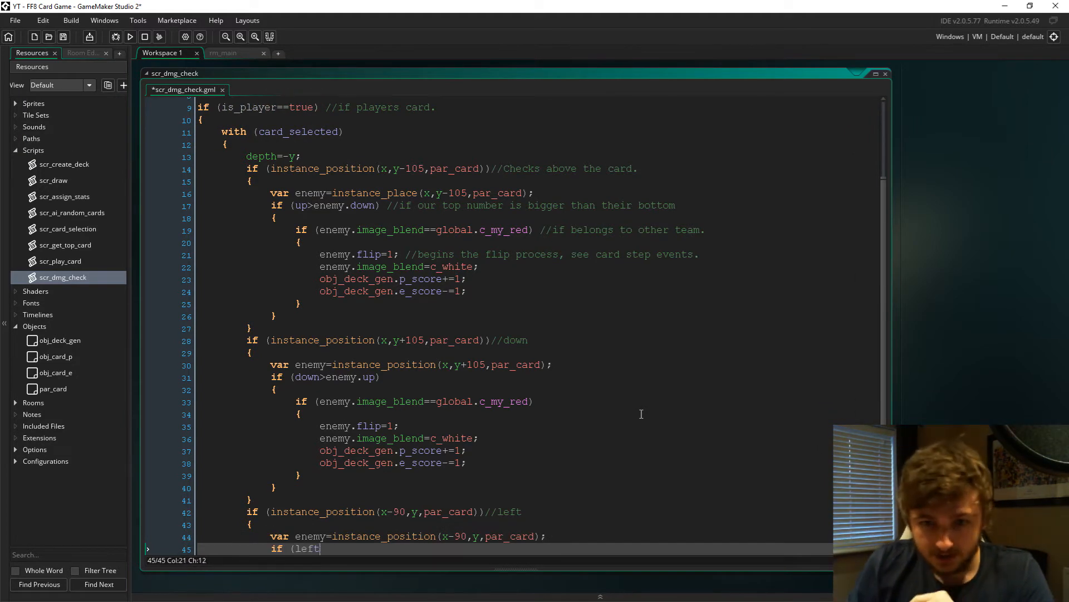
text(>enemy.right))
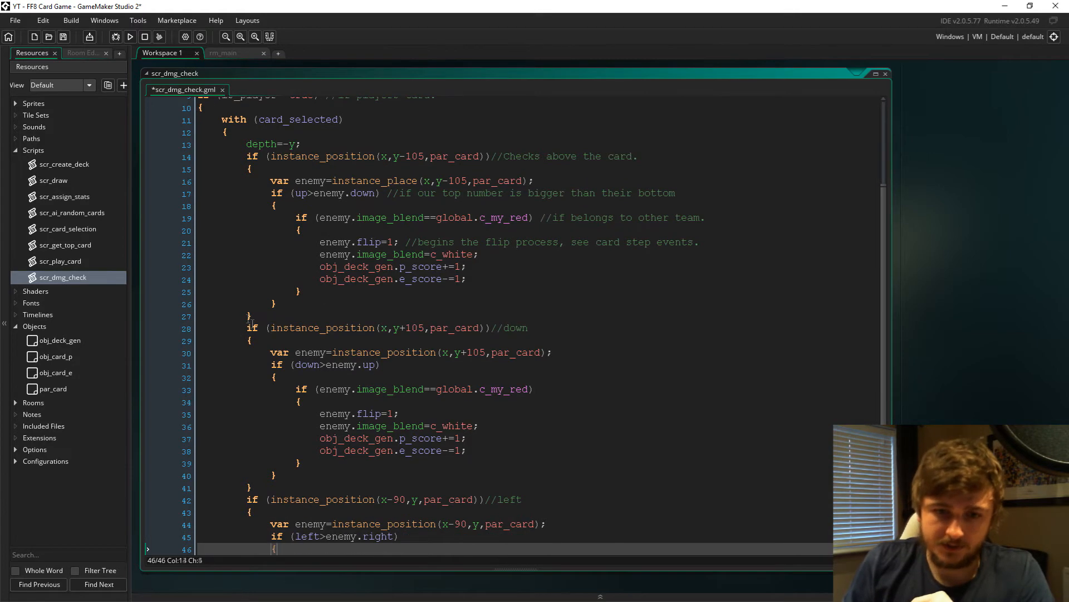
text(if (enemy.ima)
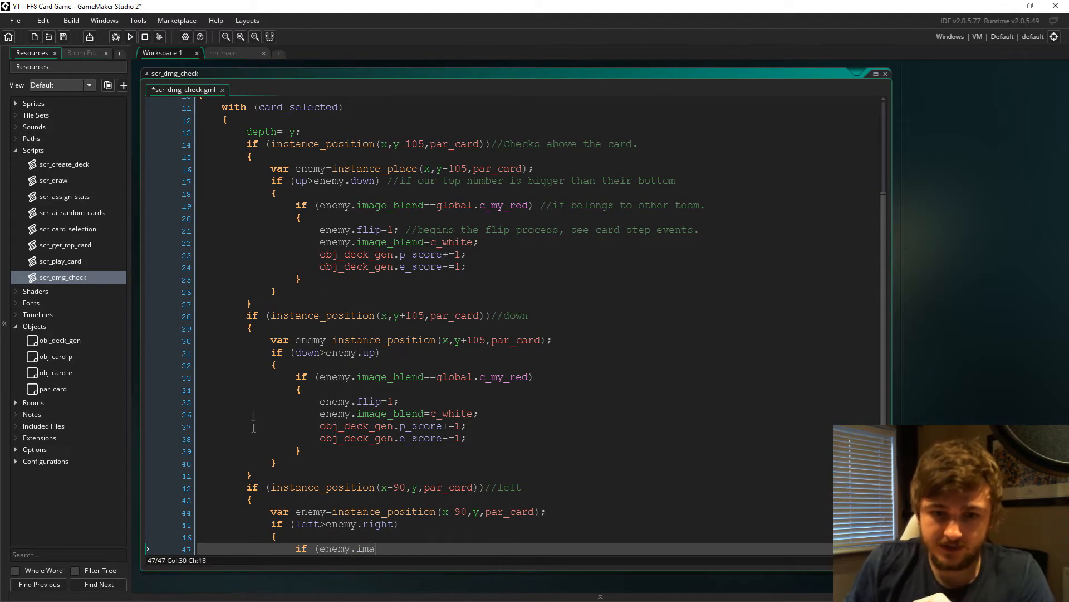
text(ge_blend==global.c_m)
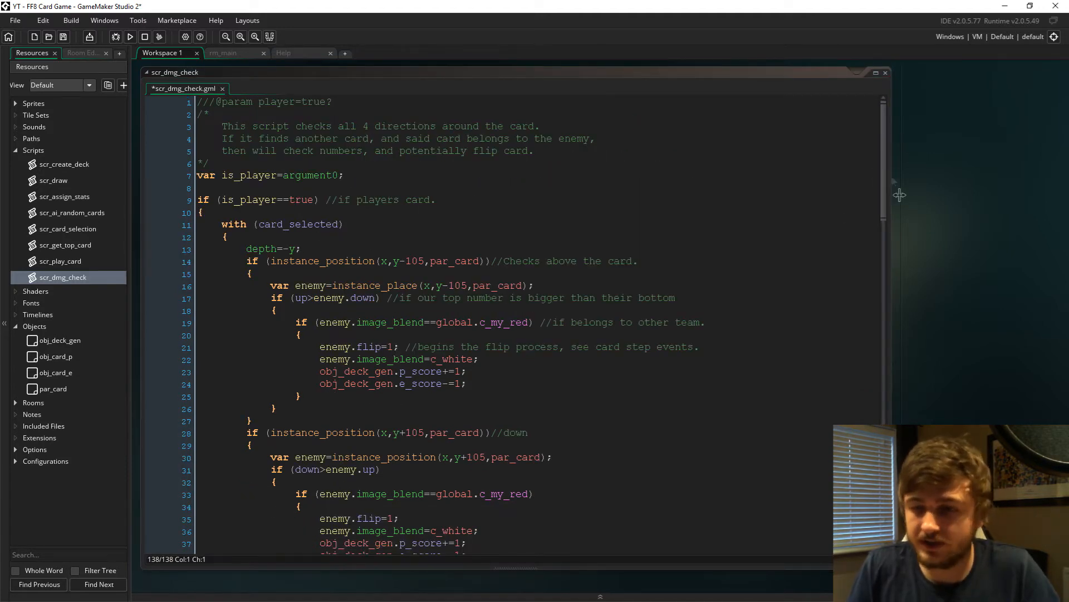
scroll(down, 3)
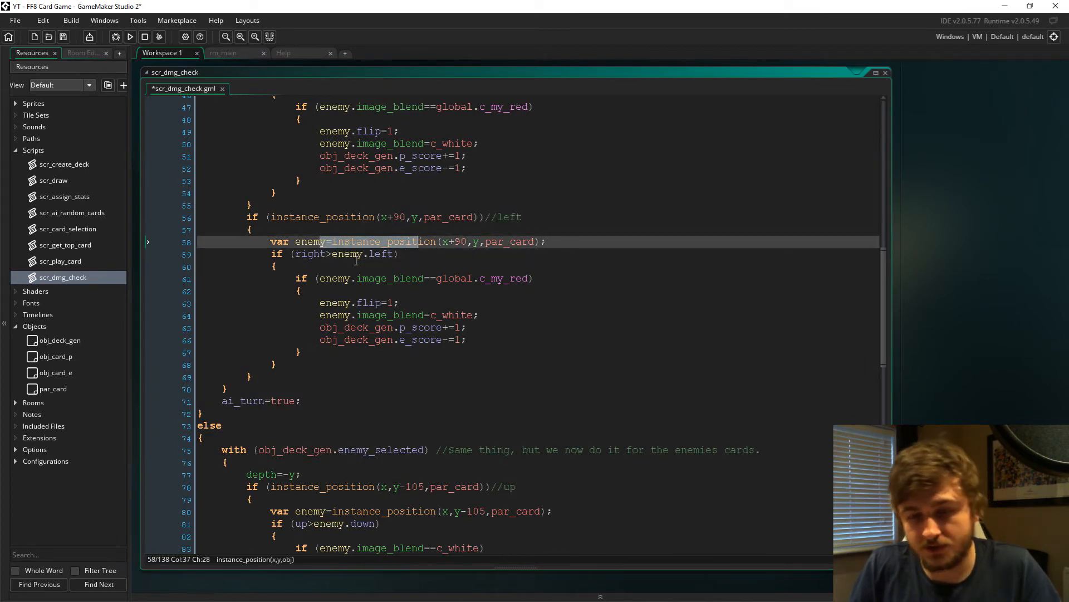
scroll(down, 3)
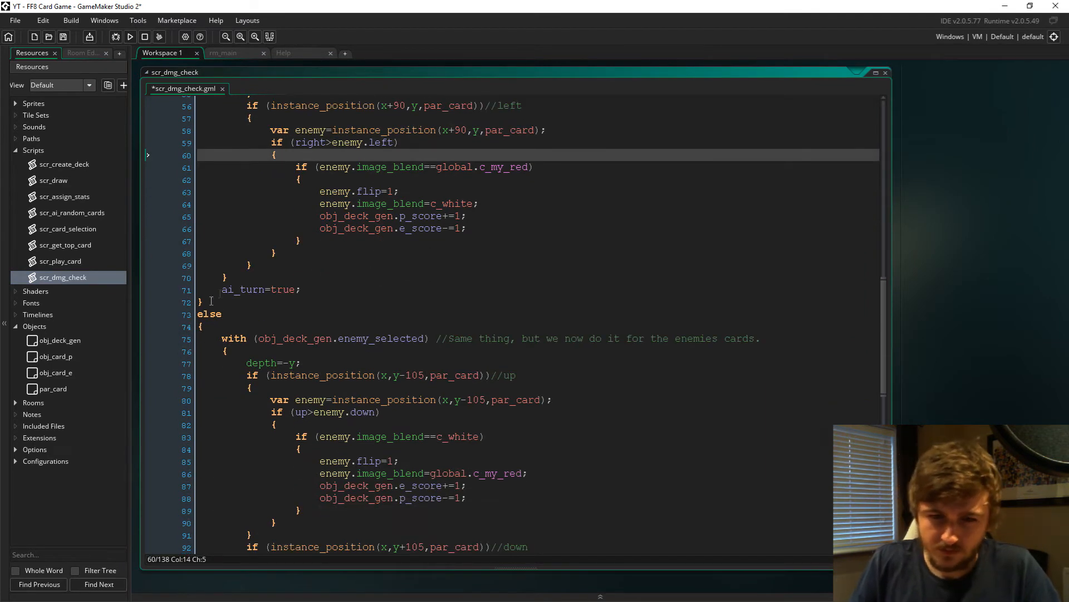
click(211, 314)
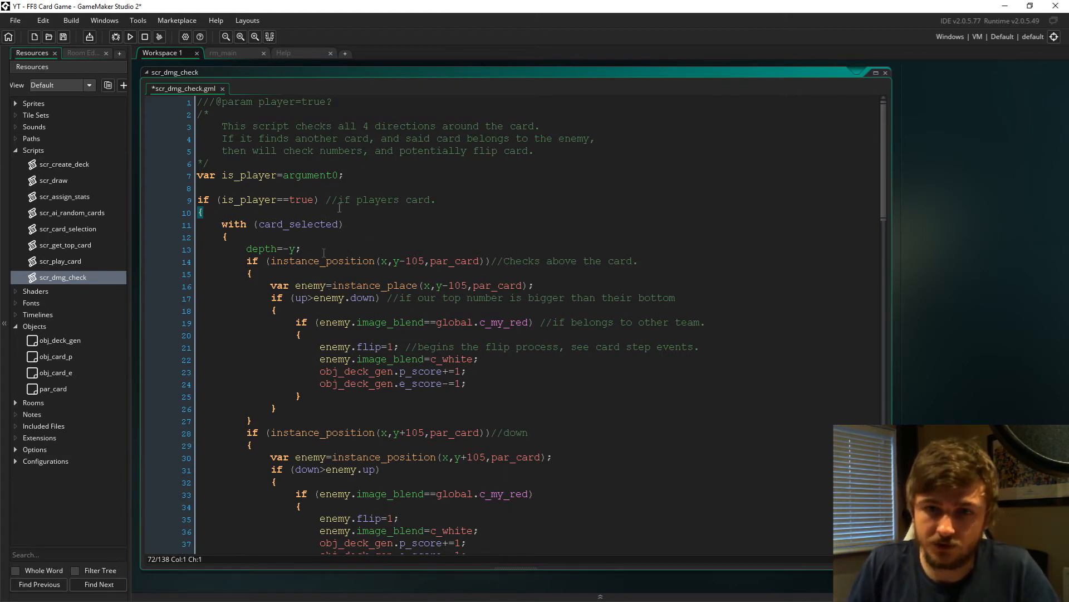
click(372, 236)
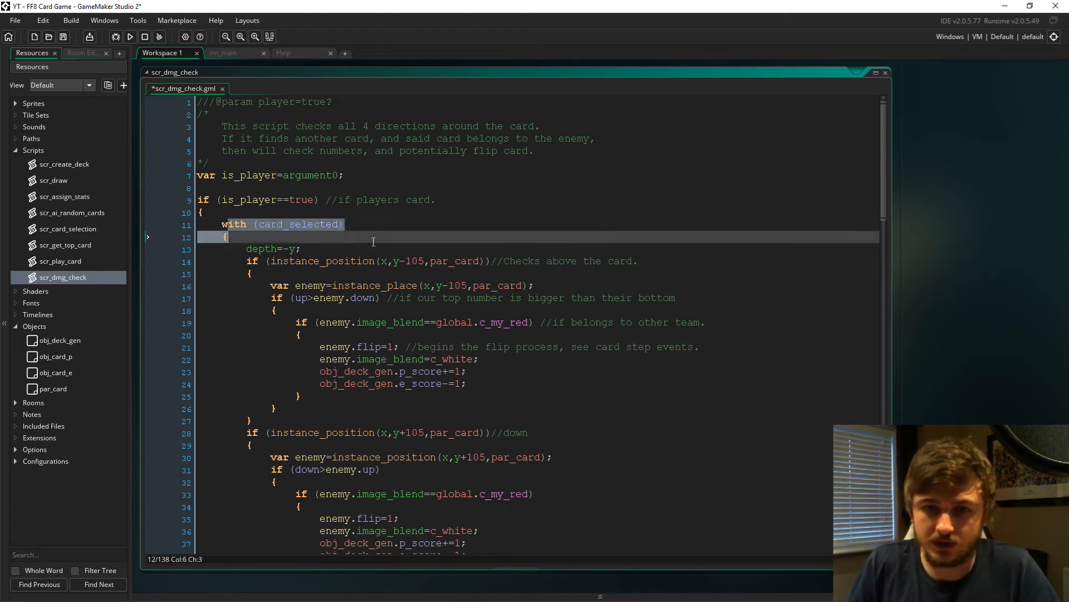
scroll(down, 3)
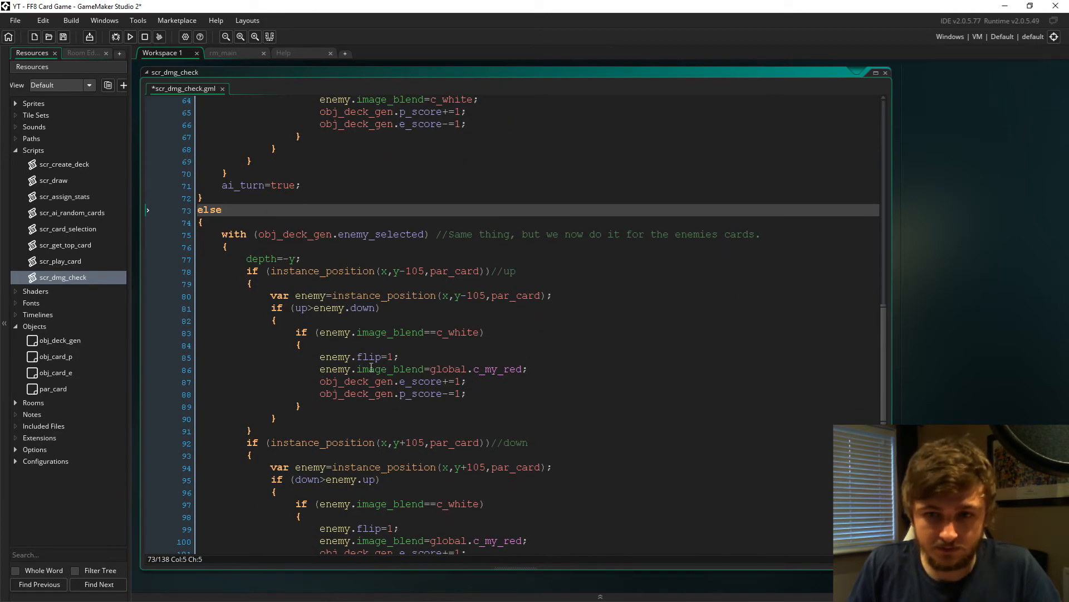
scroll(down, 3)
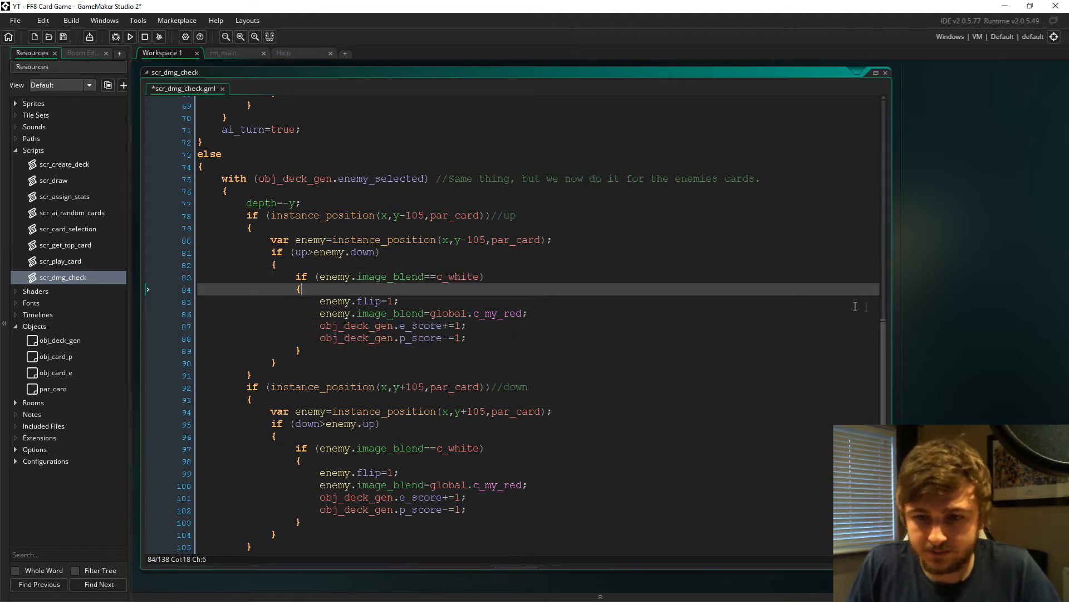
scroll(down, 3)
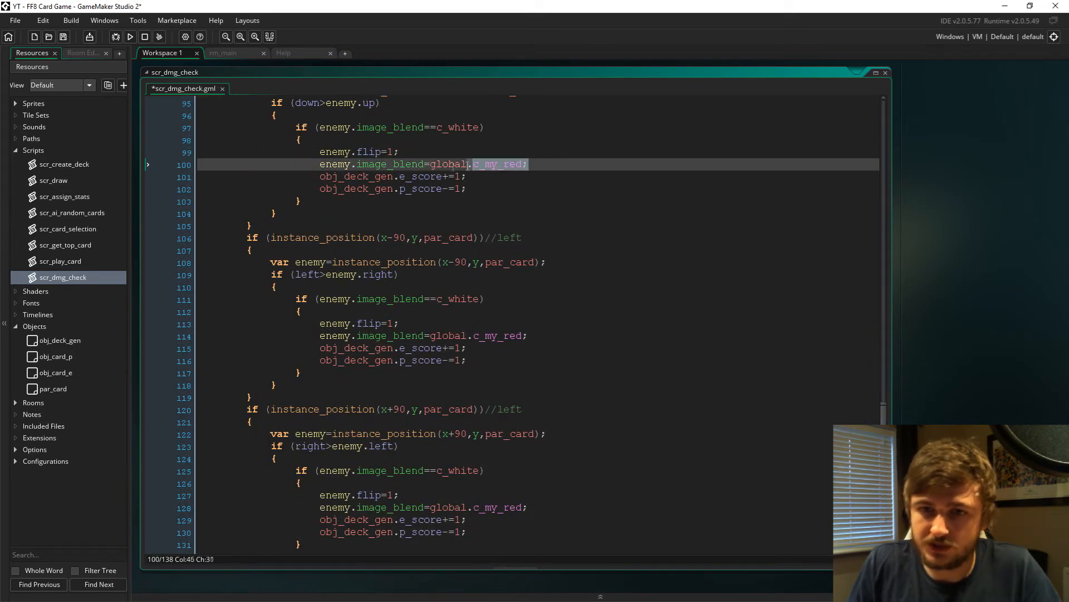
click(399, 152)
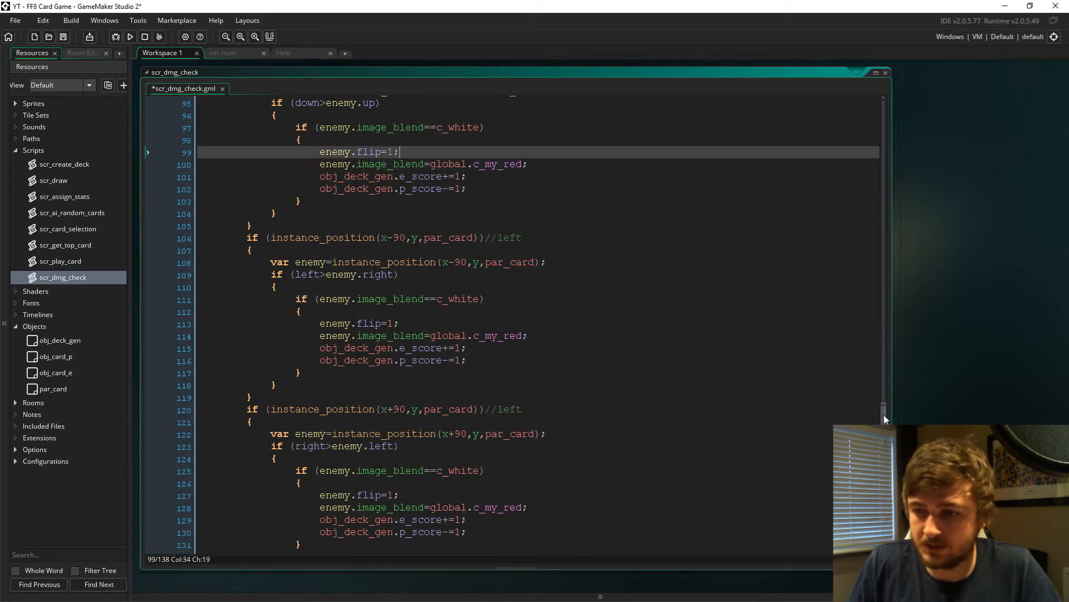
scroll(down, 3)
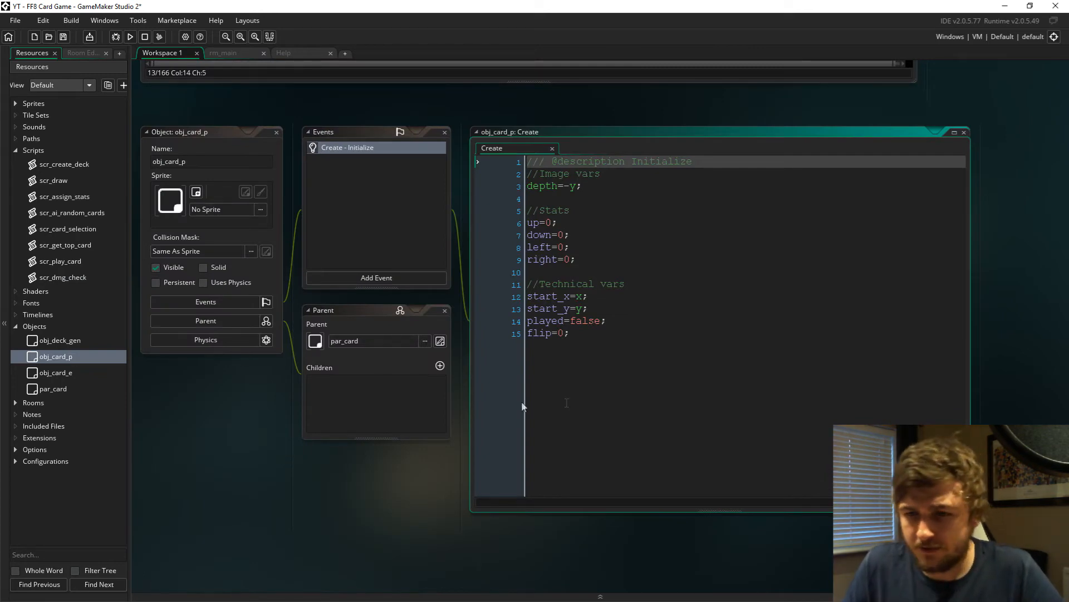
mouse_move(513, 251)
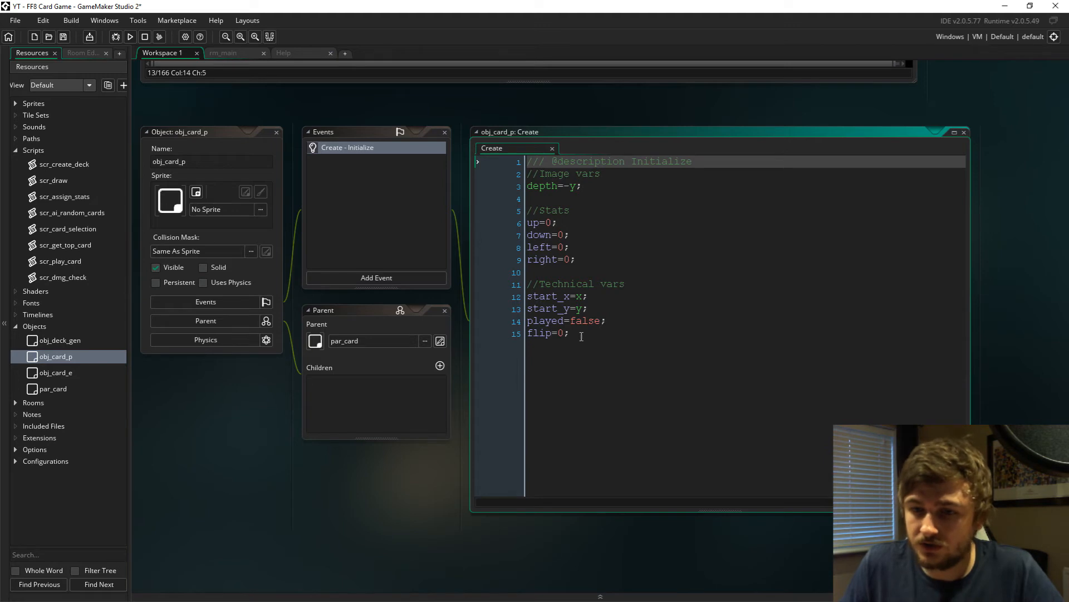
Add a Step event to obj_card_p that shrinks image_xscale by 0.1 while flip==1.
click(568, 334)
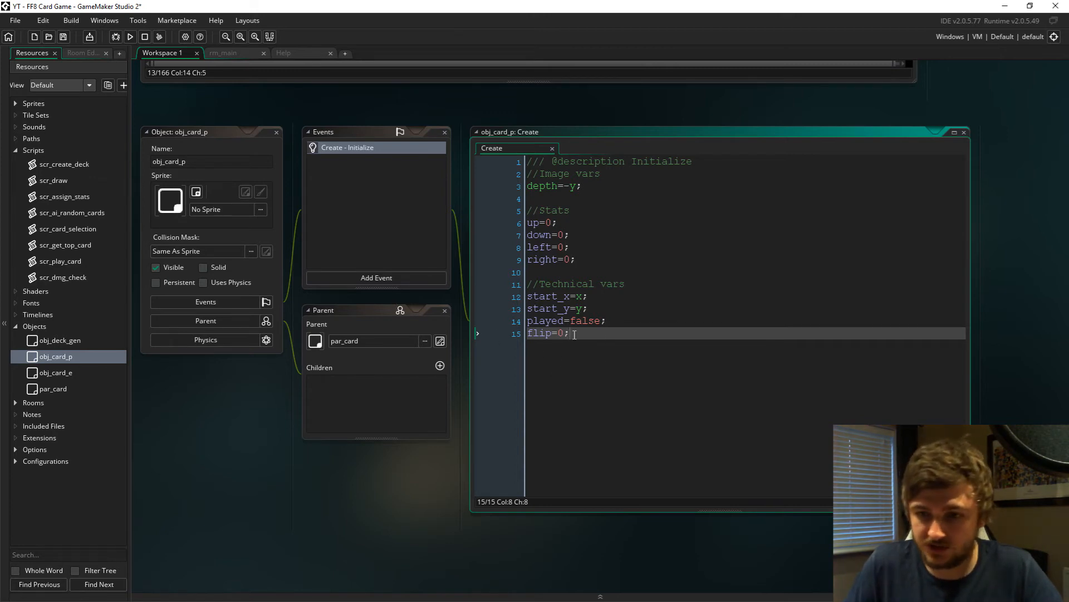
click(375, 277)
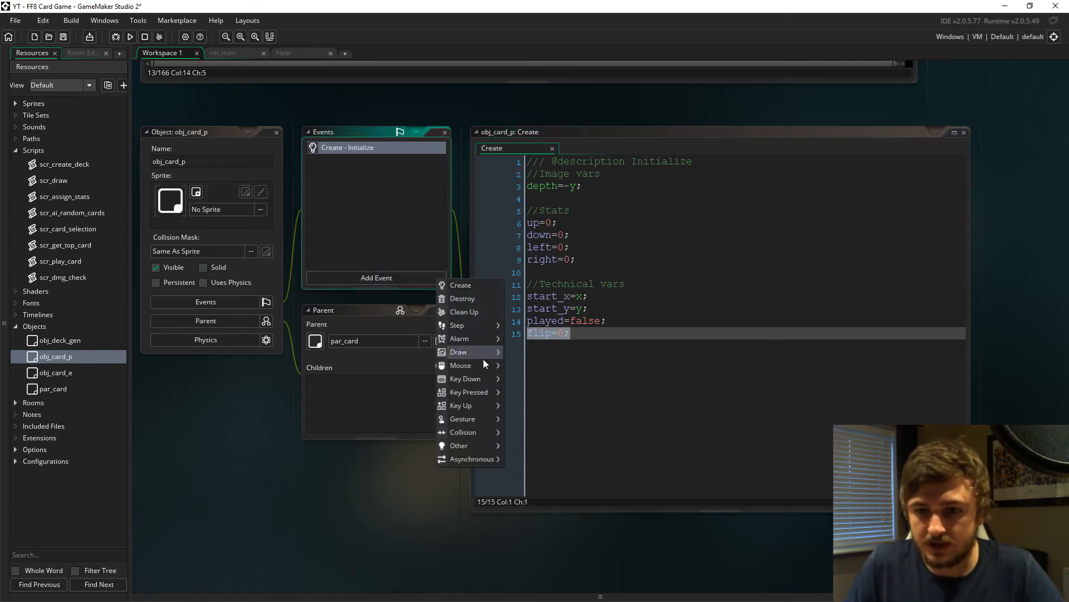
click(456, 324)
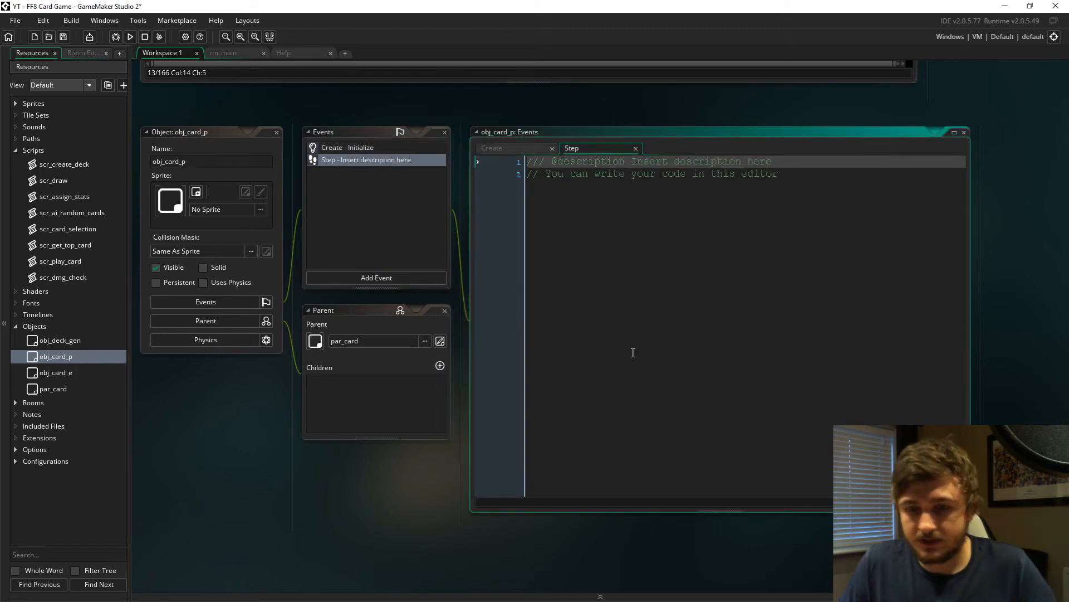
text(if (flip==)
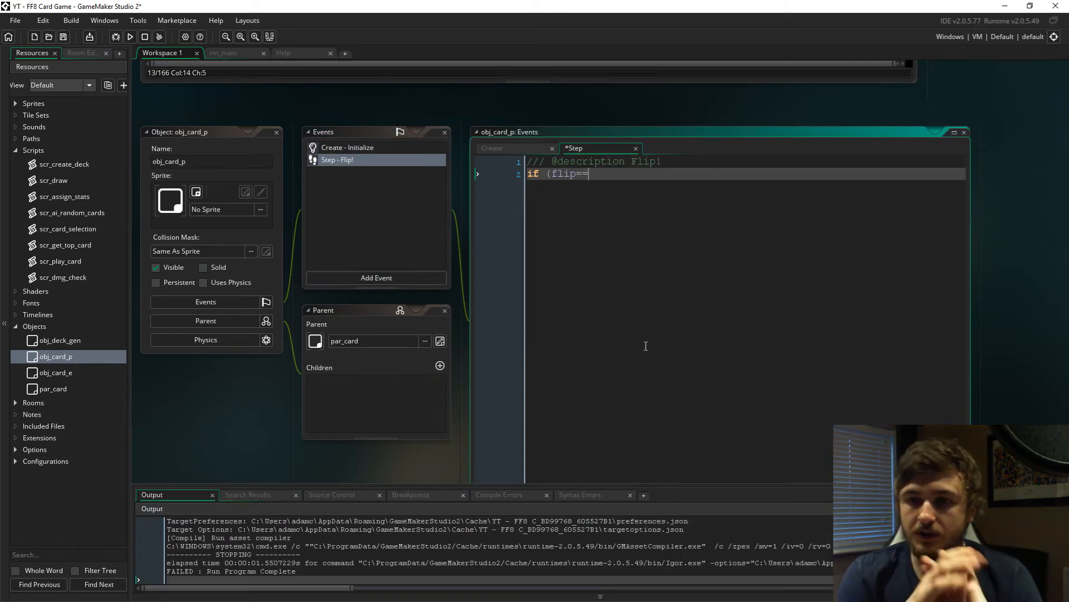
text(1)//Does a flip!)
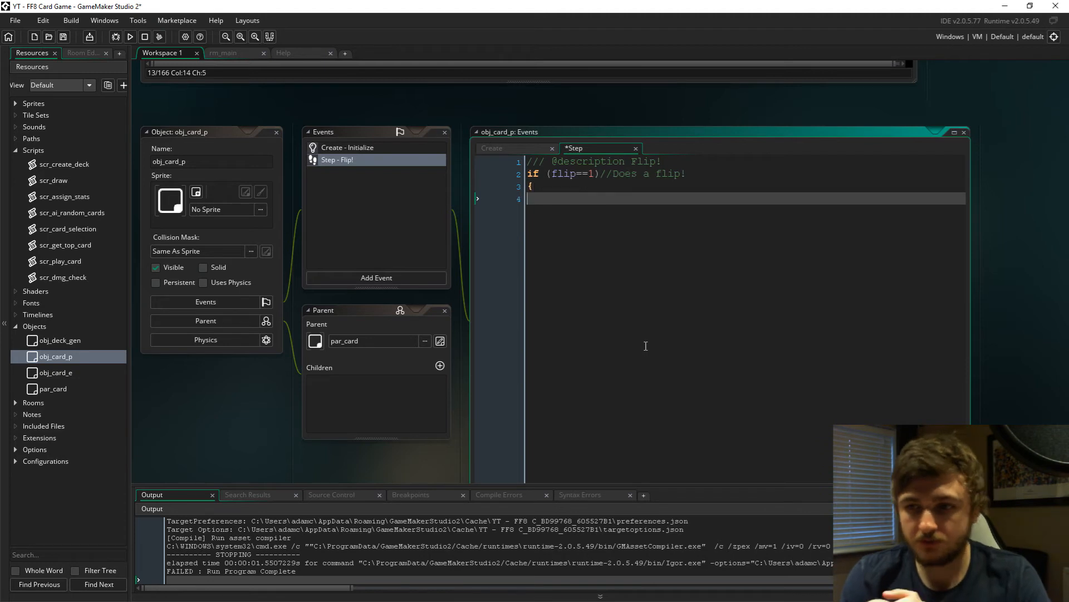
text(image_xscale-=0.1)
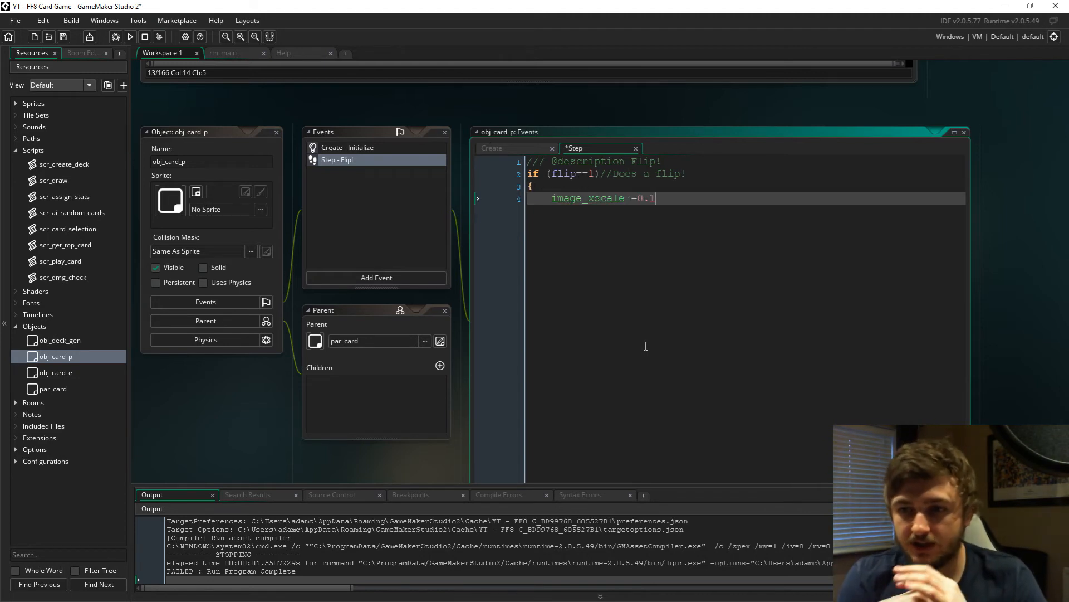
Regrow image_xscale by 0.1 and reset flip=0 once the scale returns to 1.
text(if (image_xscale==0) {flip=2;)
text(else if (flip==2)
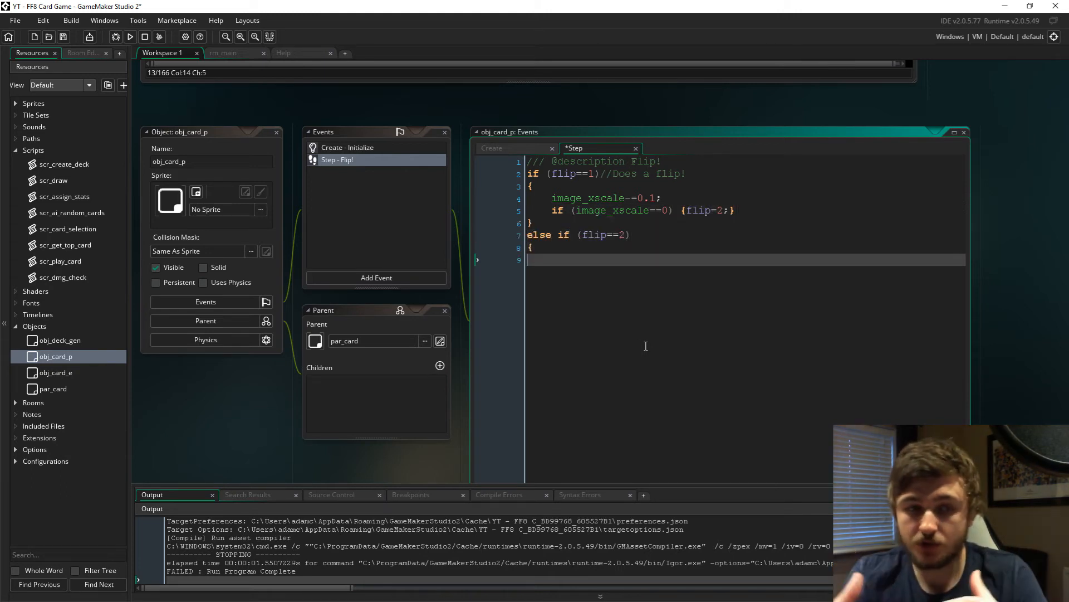
text(image_xscale+=0.1;)
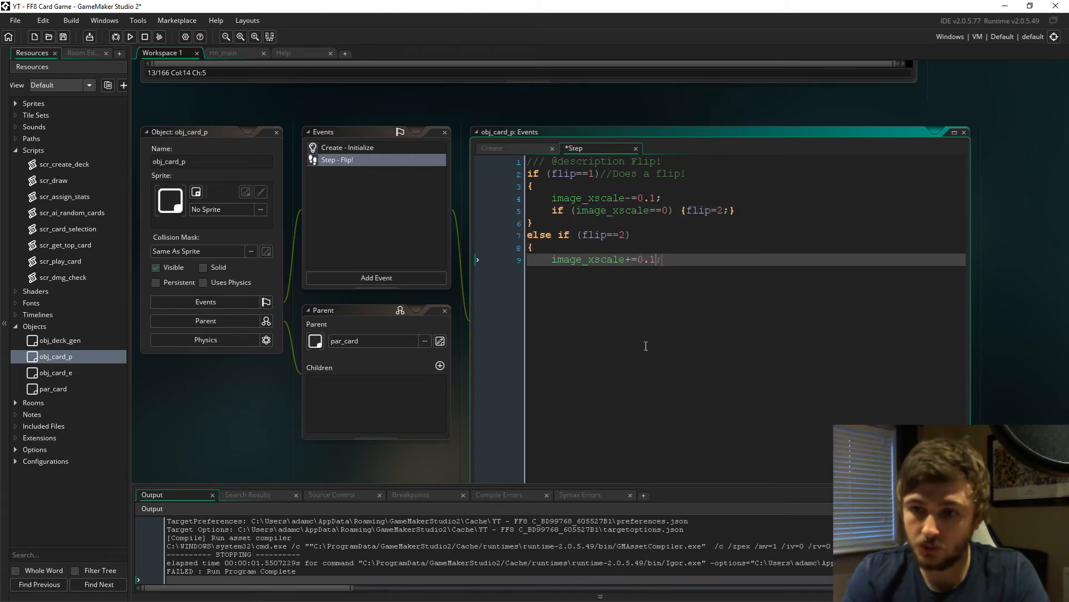
text(if (image_xscale)
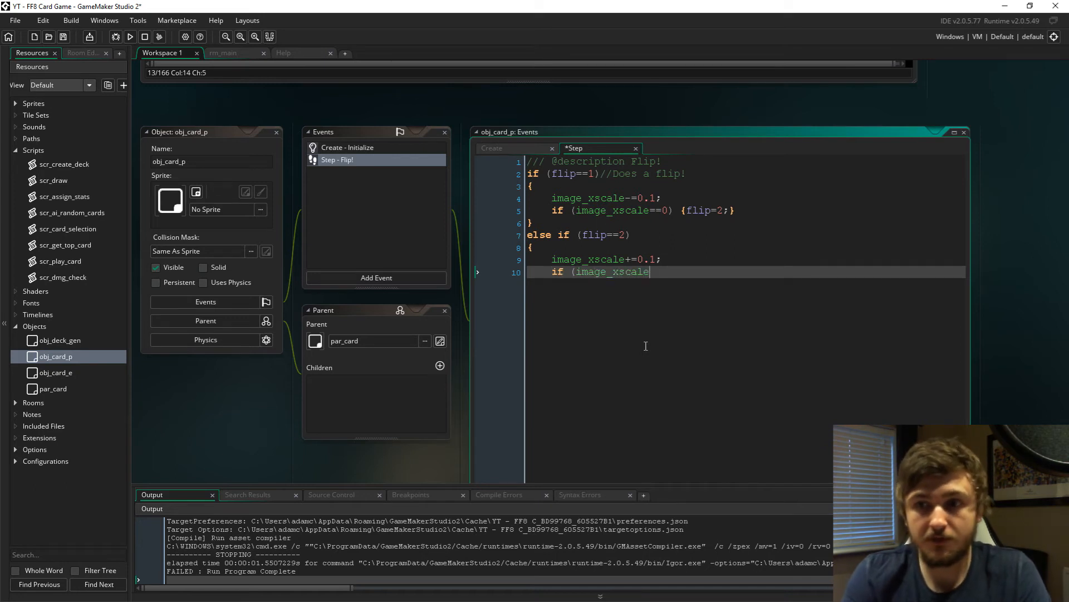
text(==1) {flip=0;})
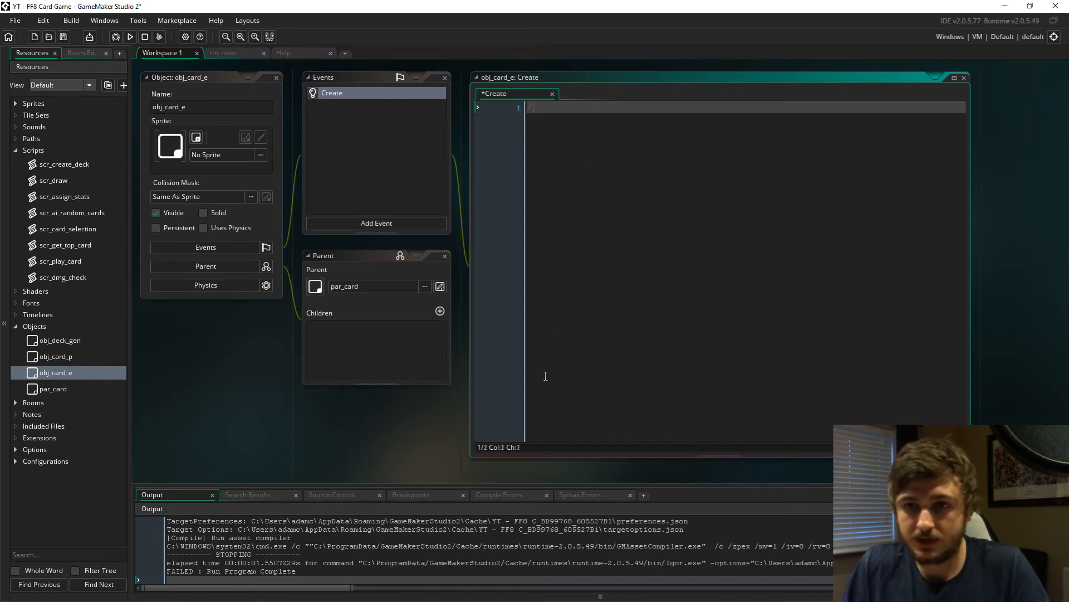
Write the Initialize description with depth=-y and image_blend=global.c_my_red.
text(/// @description Init)
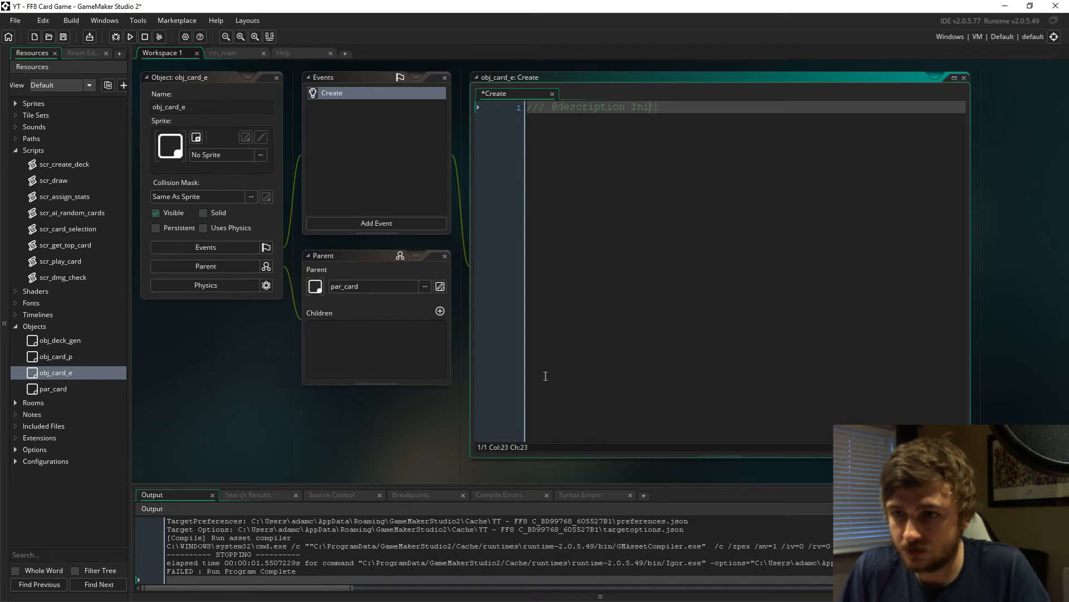
text(depth=-y; /)
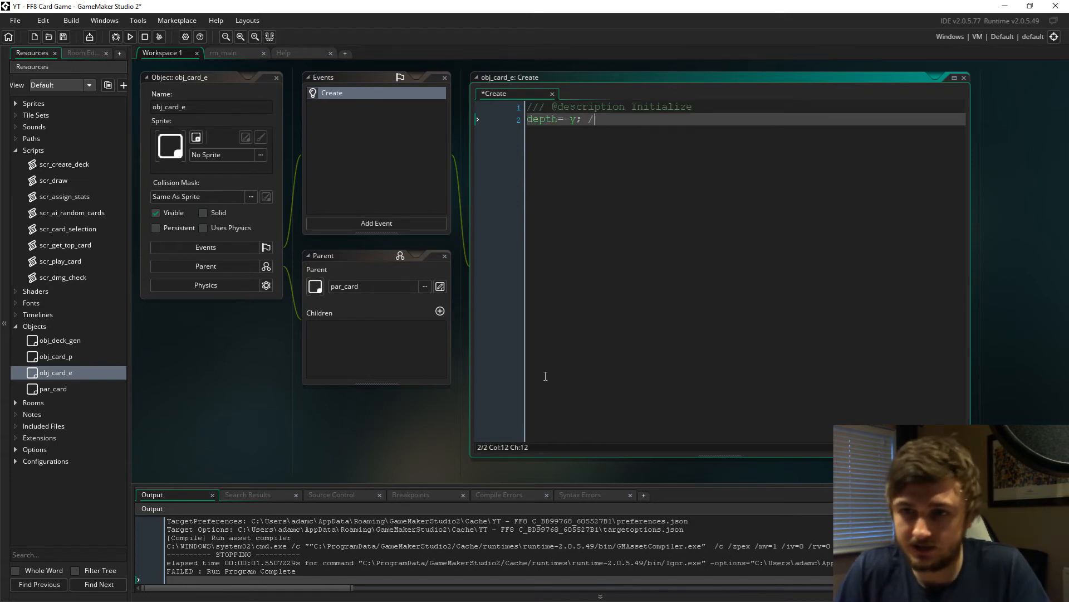
text(/set depth.)
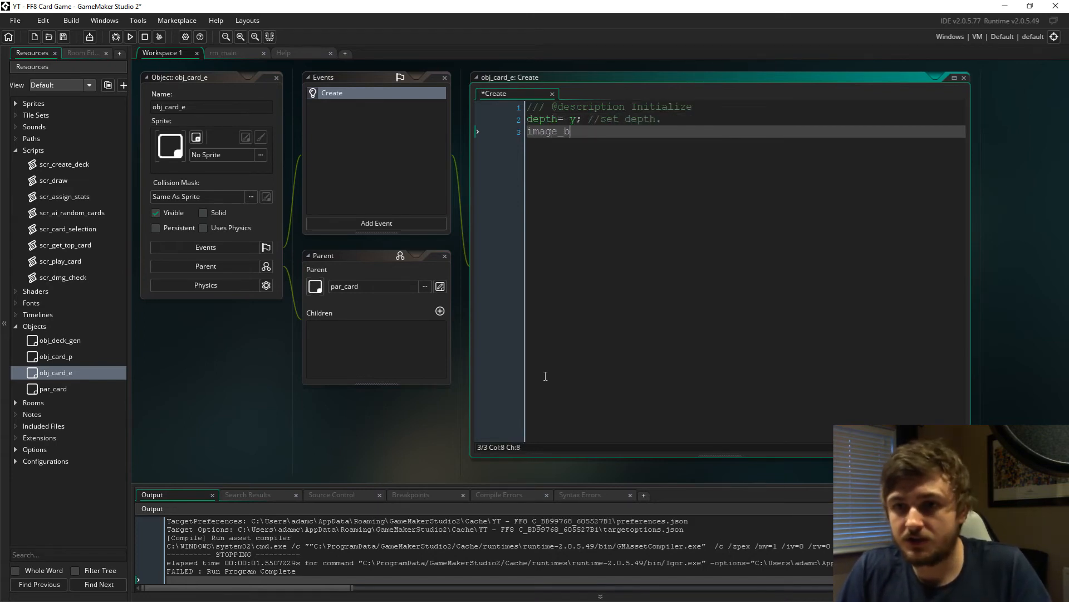
text(lend=global.c_my_red)
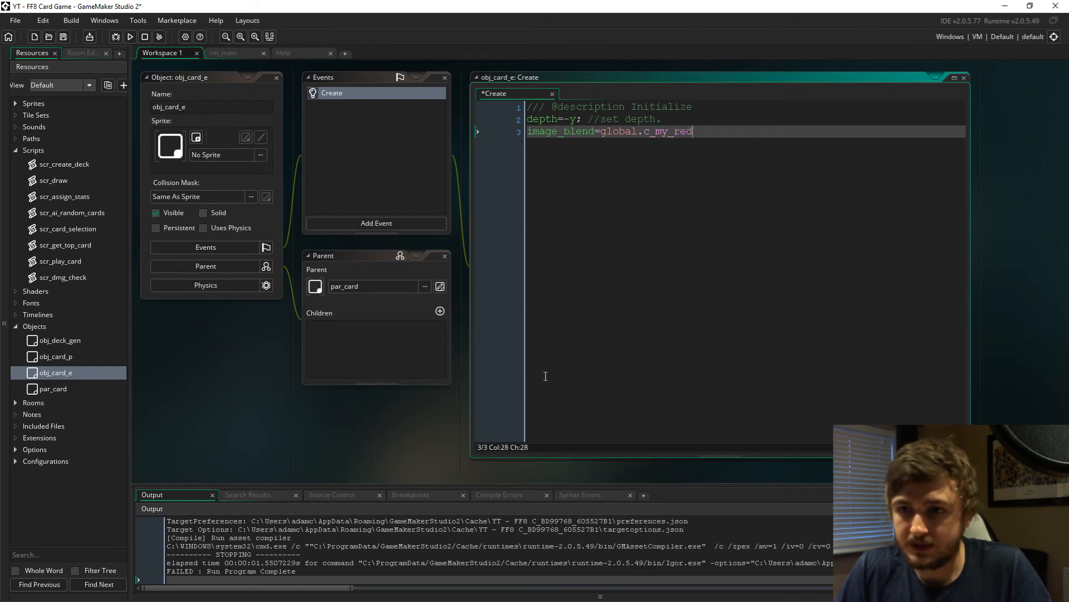
text(//Sets colour to red)
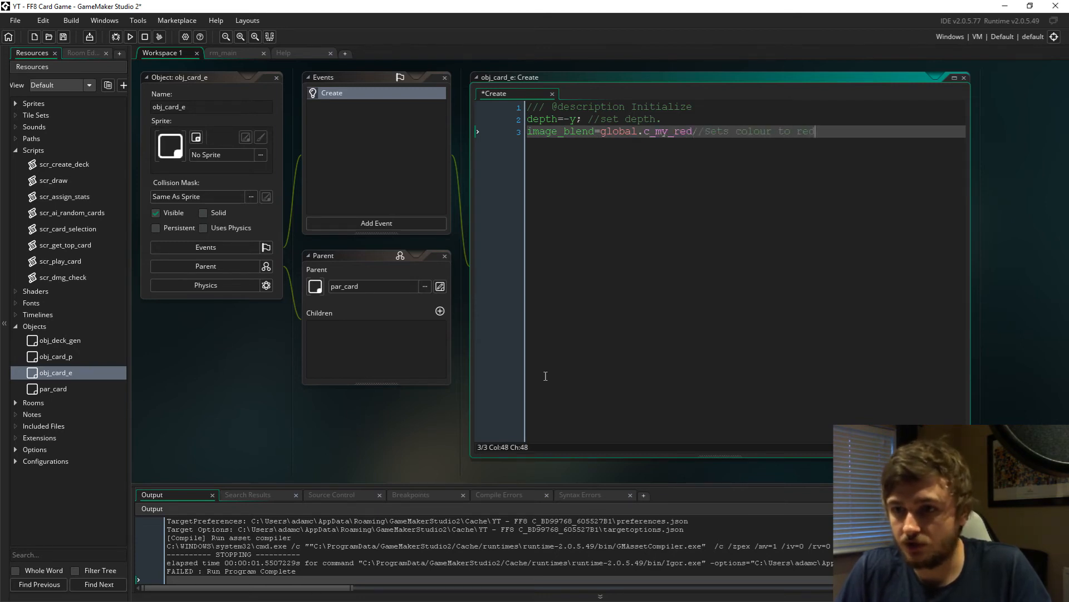
Zero the up/down/left/right stats, set being_played=false, my_path=path_add() and flip=0.
text(//Stats)
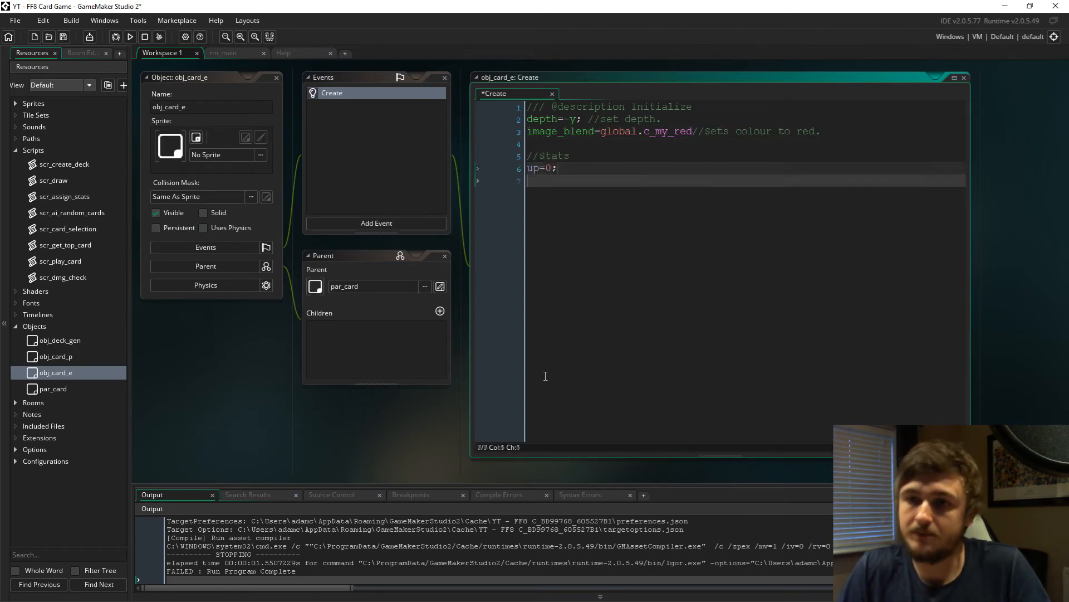
text(down=0;)
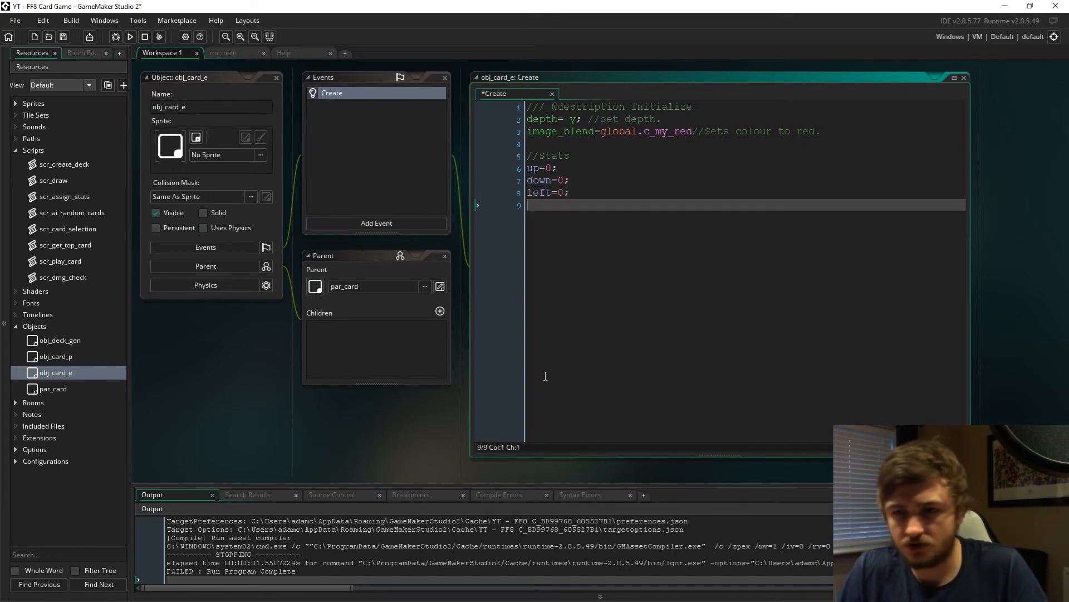
text(right=0;)
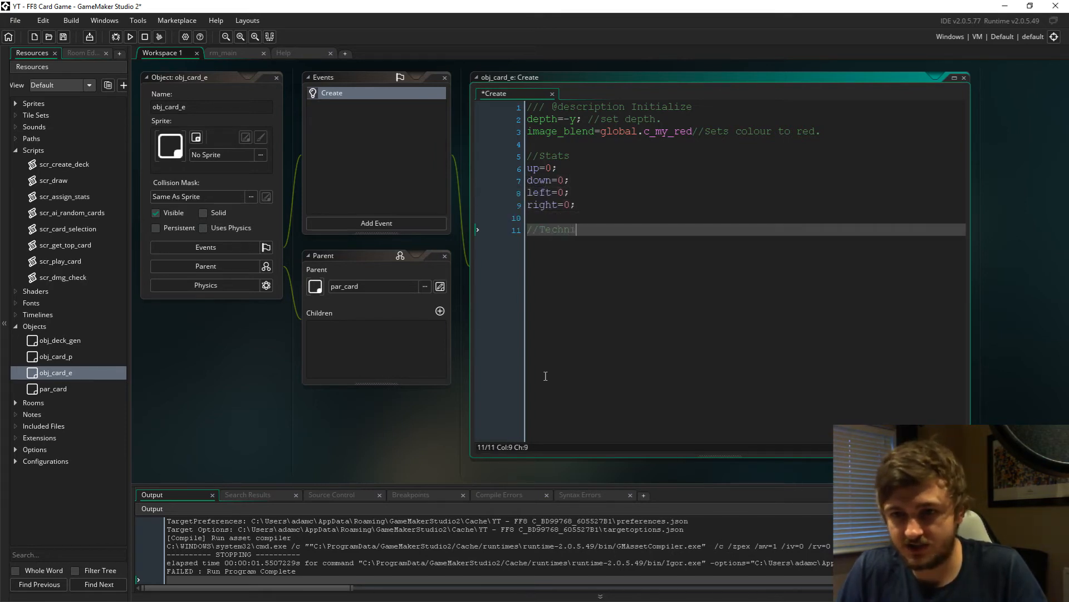
text(cal)
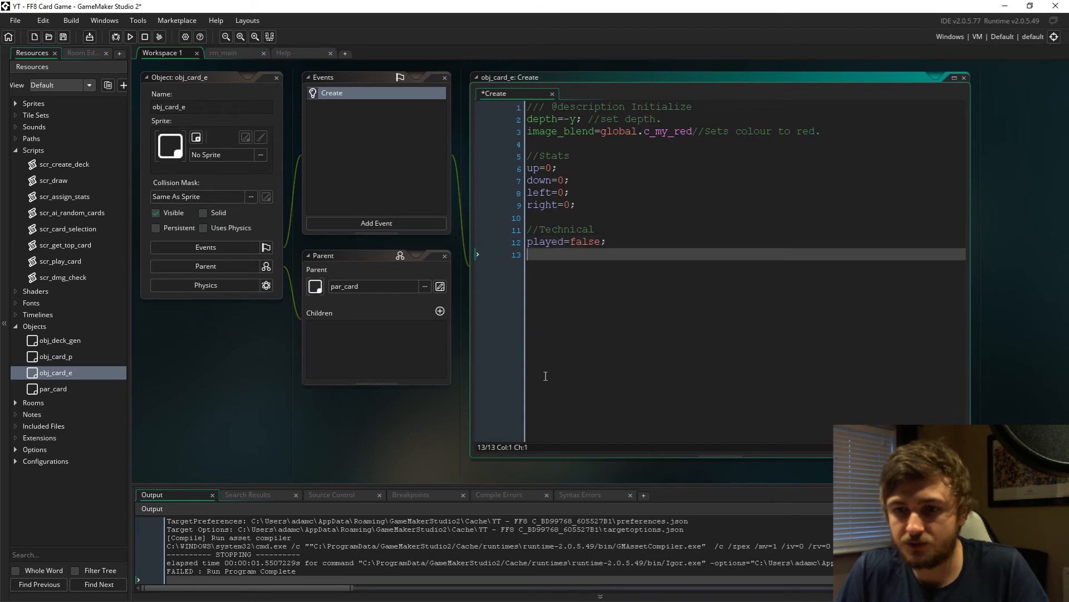
text(being_played=false;)
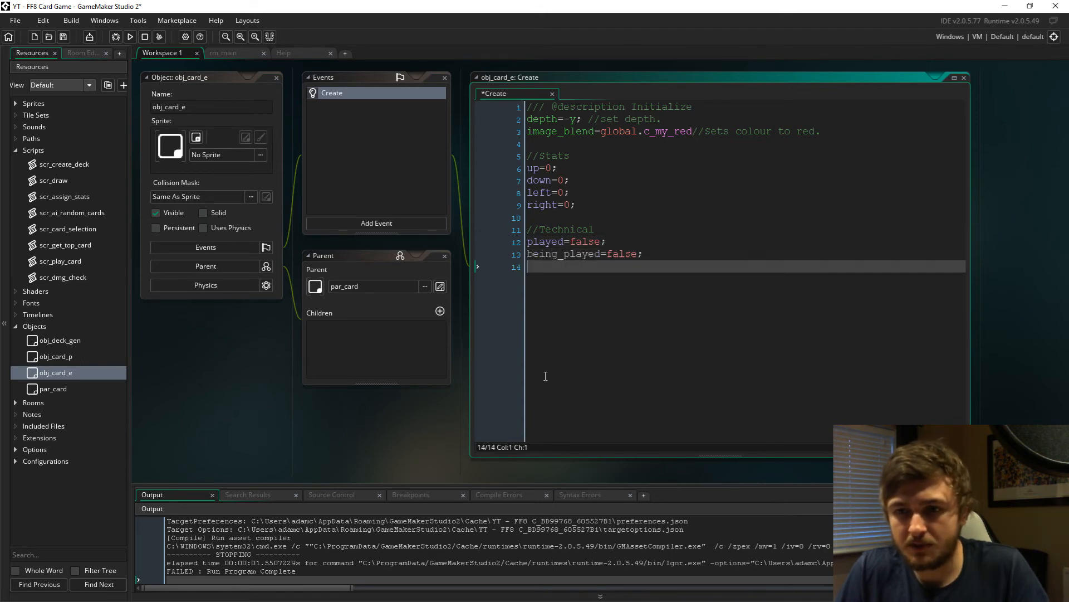
text(my_path=path_add())
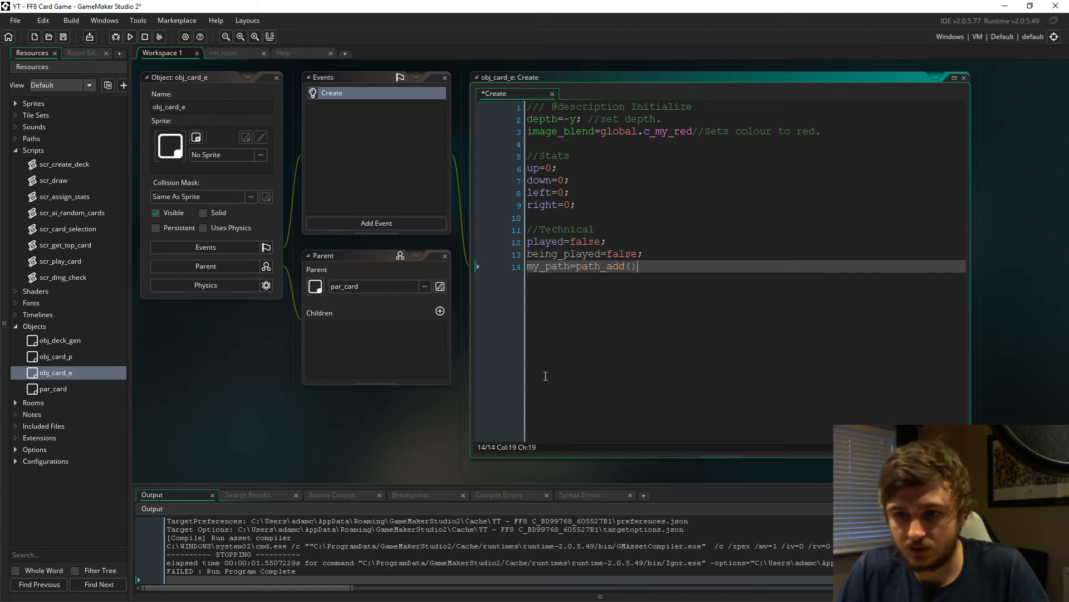
text(flip=0;})
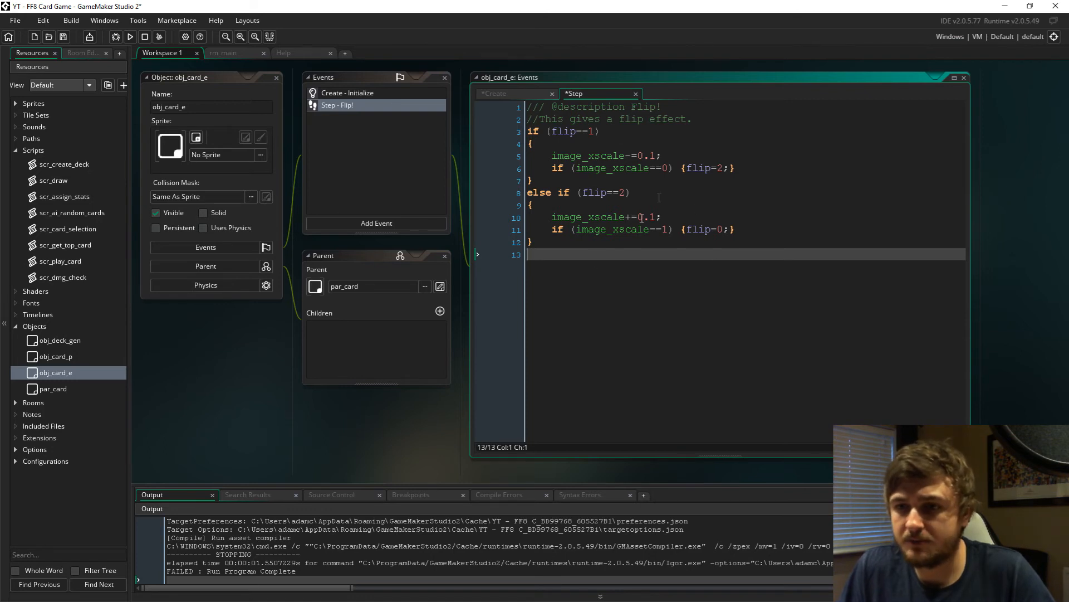
Add a Path Ended event to obj_card_e described as 'run dmg check script'.
click(376, 223)
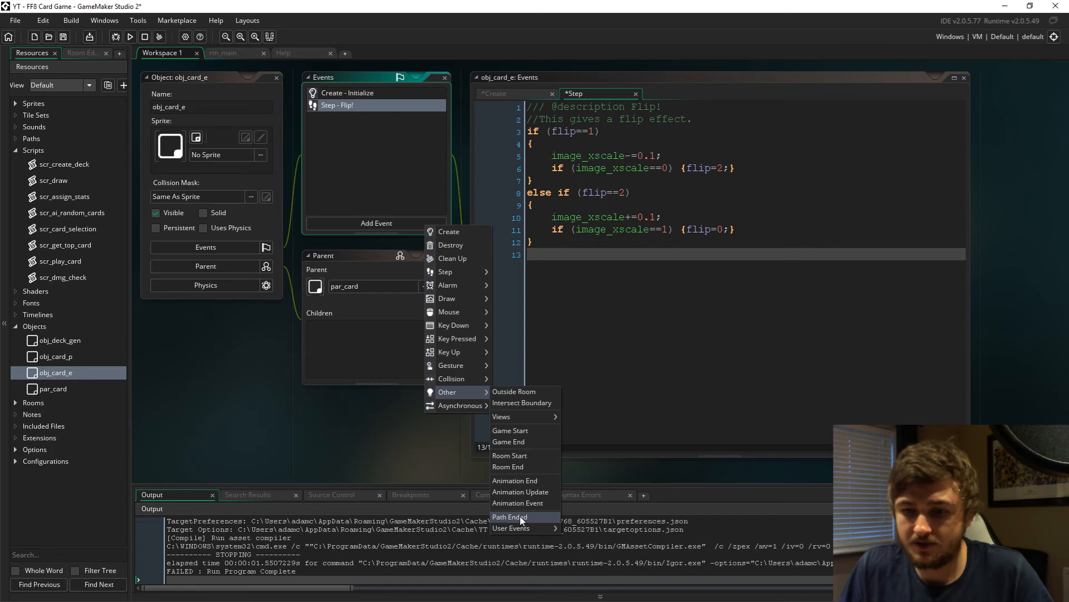
click(509, 516)
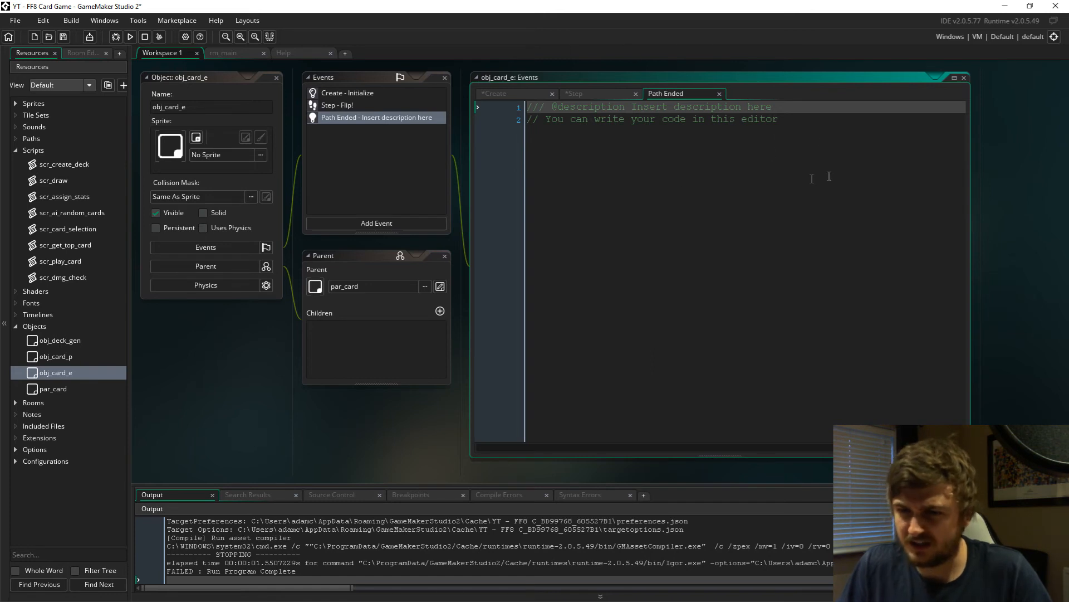
key(ctrl+a)
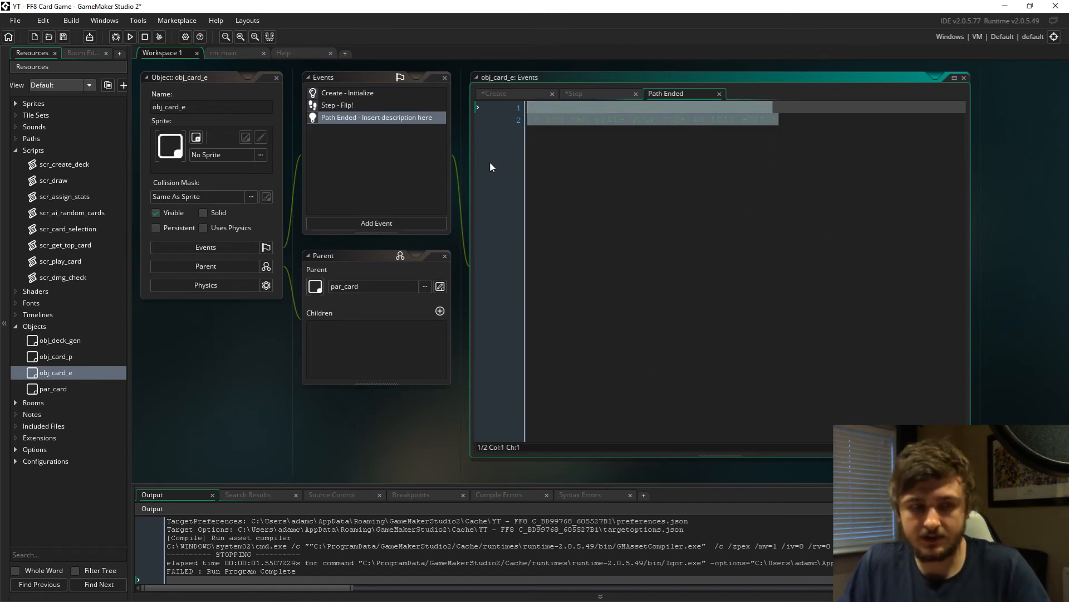
text(/// @description run dmg check script)
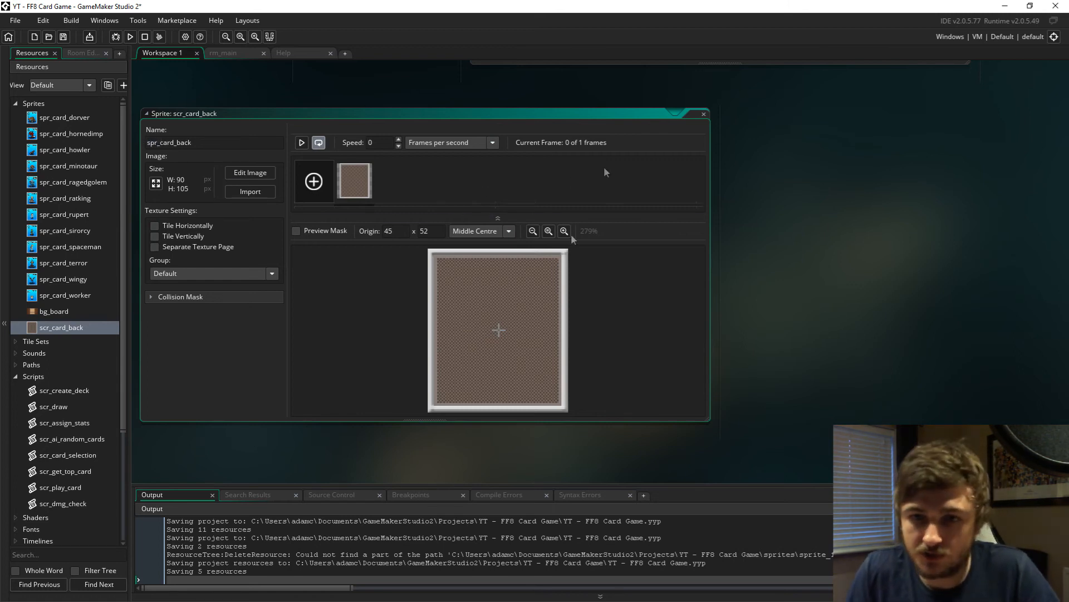
mouse_move(904, 383)
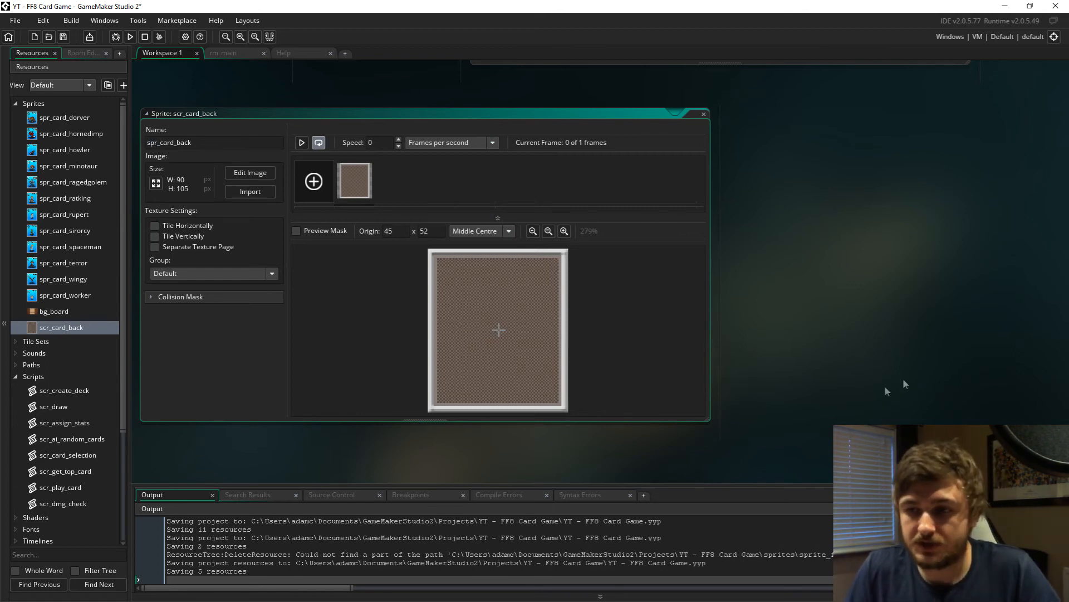
mouse_move(569, 398)
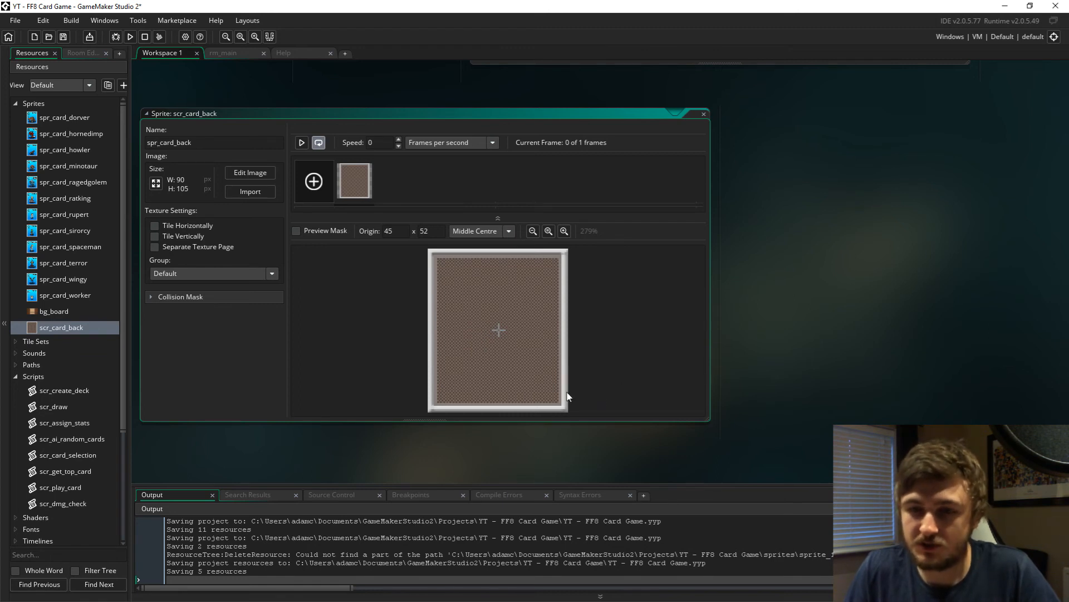
mouse_move(743, 325)
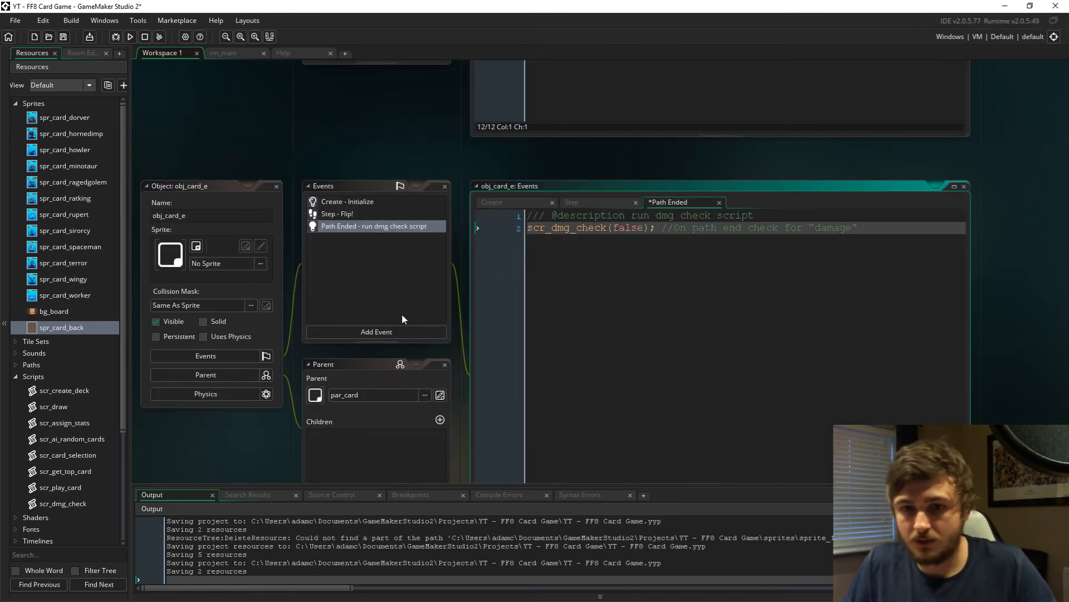
Add a Draw event with draw_self(), the path_index==my_path check and draw_sprite(spr_card_back,0,x,y) when not played.
click(376, 332)
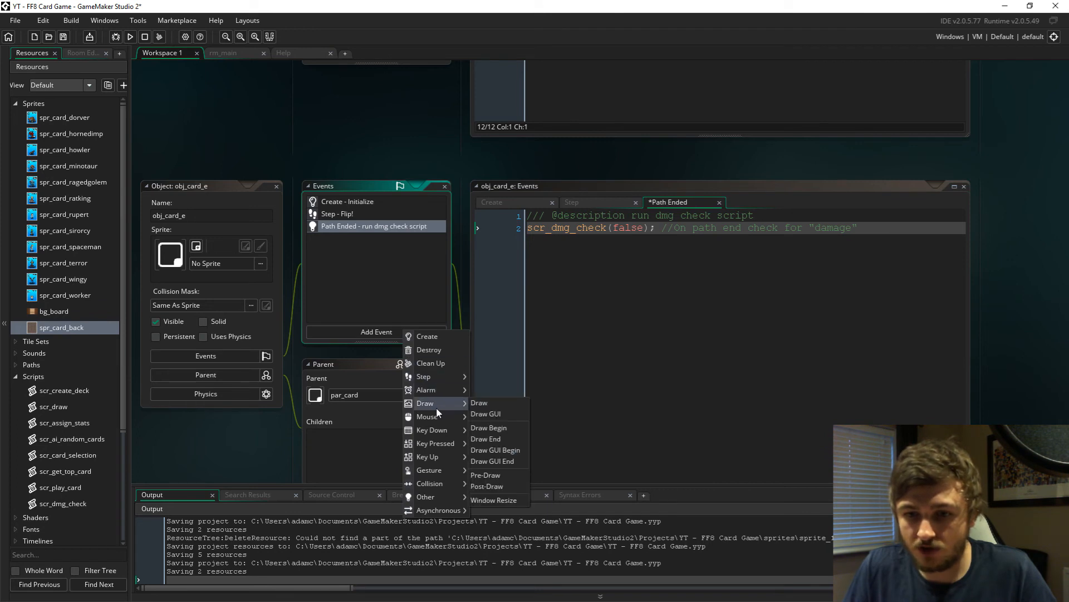
click(479, 403)
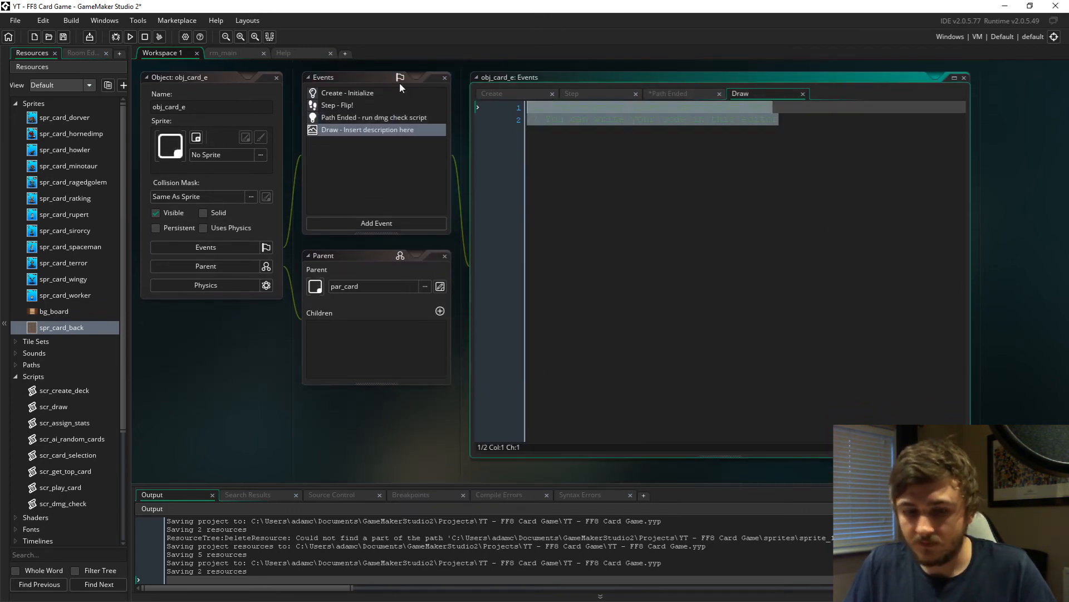
text(///)
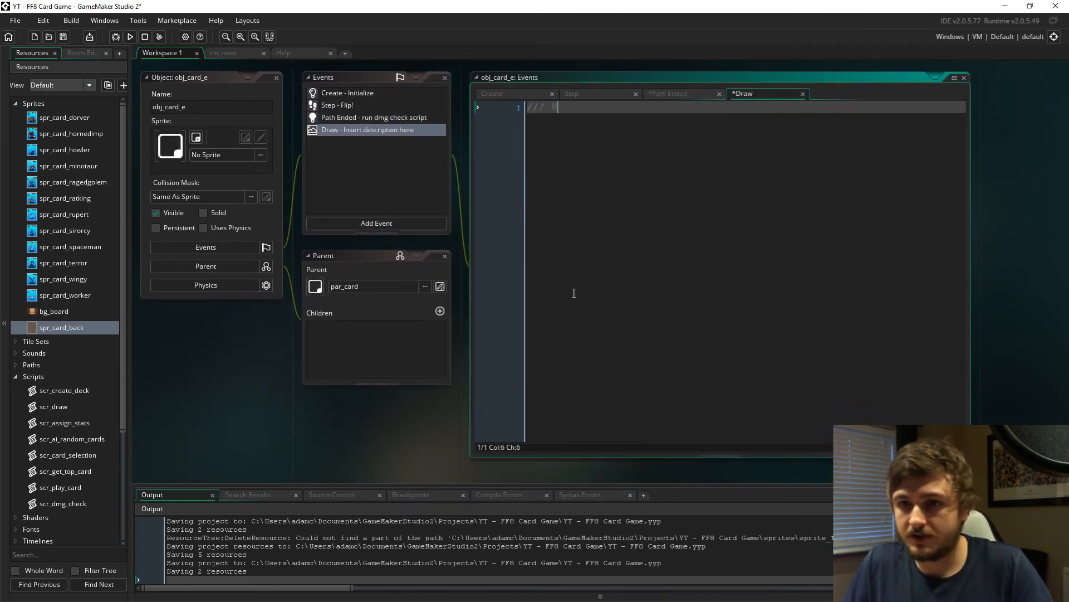
text(@description Insert d)
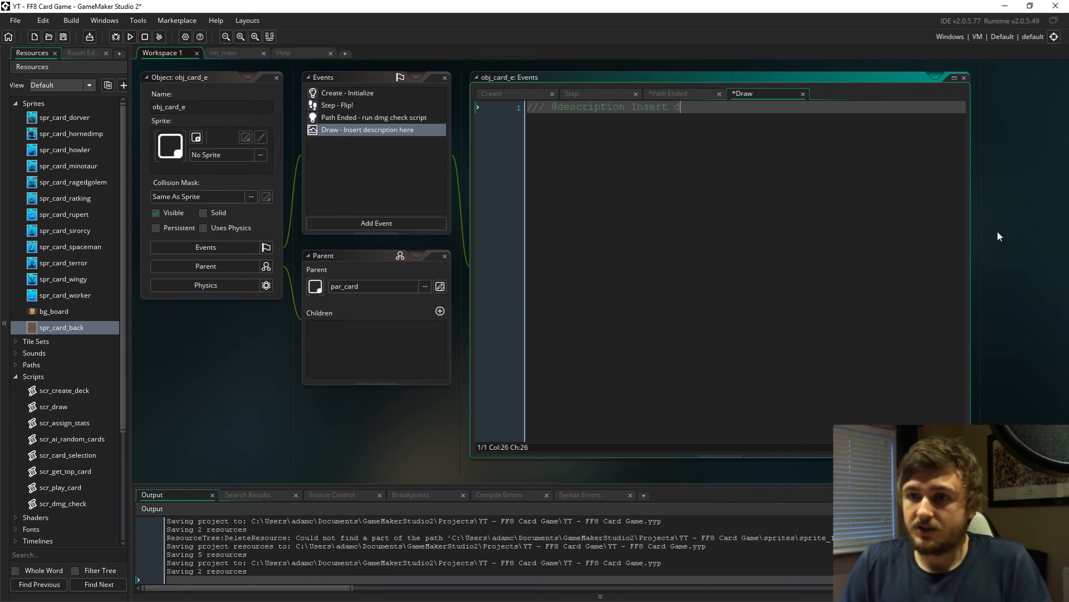
text(draw_self();)
text(if (path_)
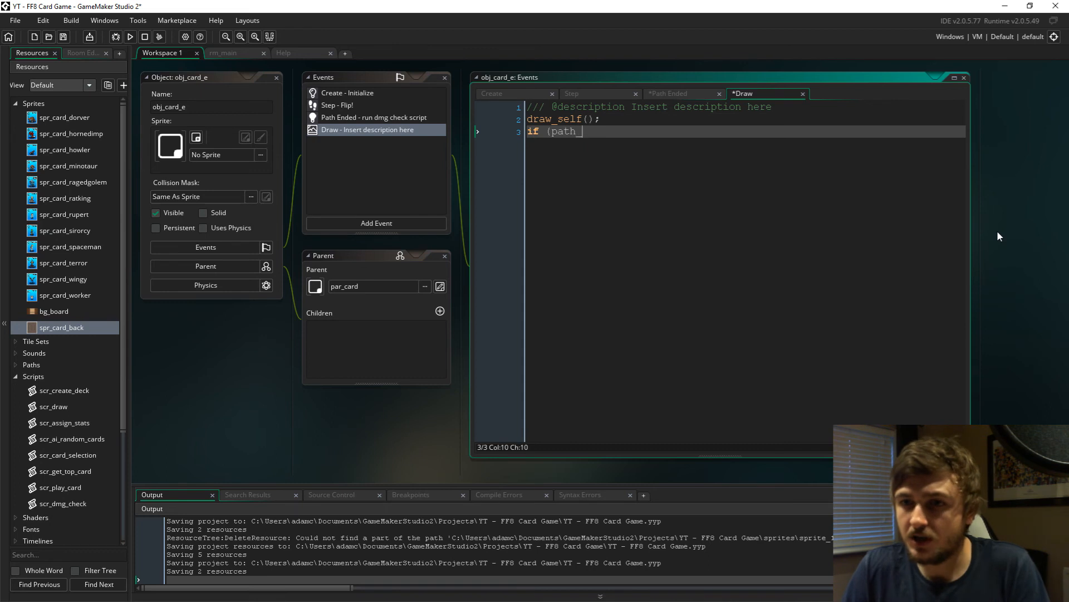
text(index==my_path) {being_played=true;)
text(if (being_played==fal)
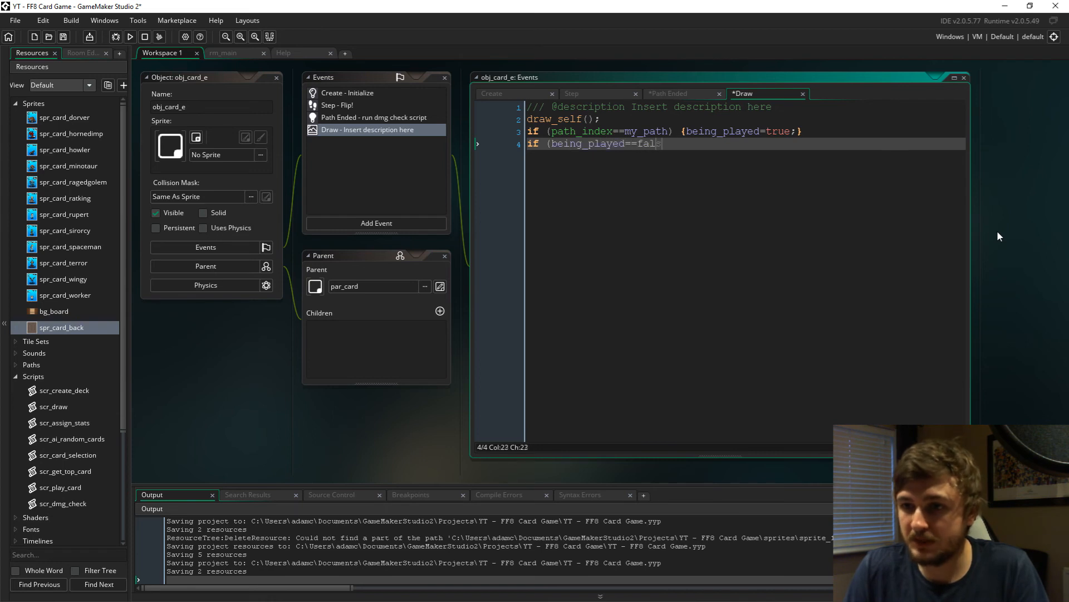
text(e) {draw_sprite(spr_card_back,0,x,y);)
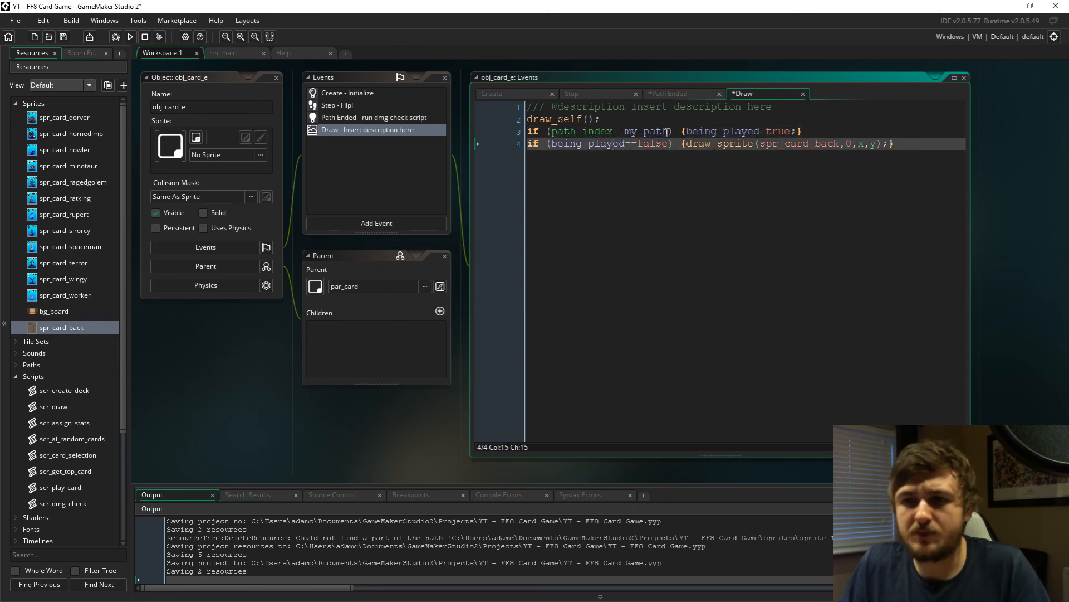
Review the being_played==false check on line 4 and run the game.
double_click(653, 131)
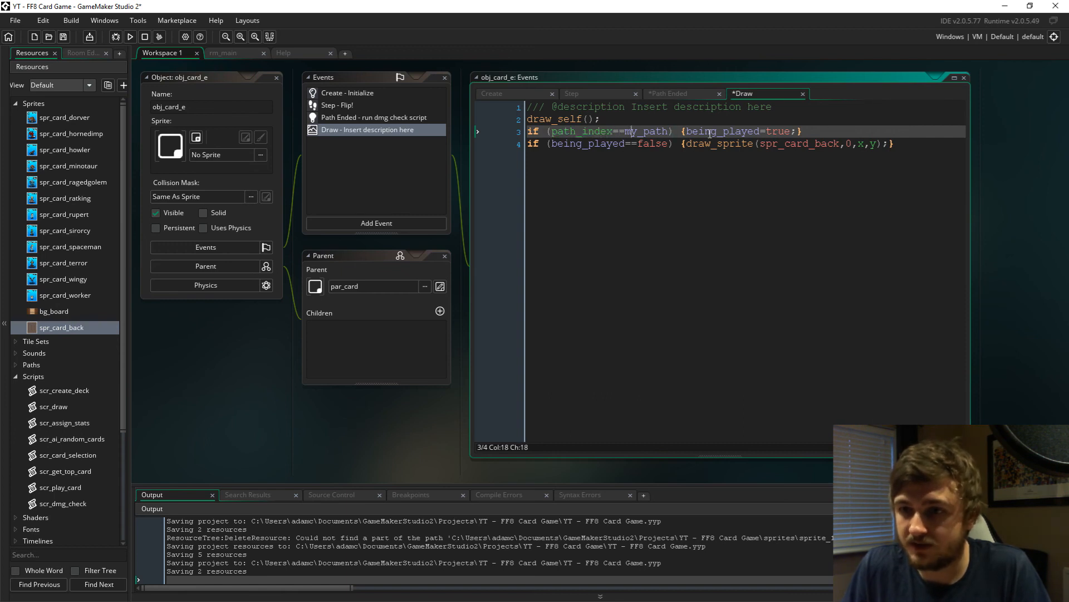
drag(685, 132, 804, 132)
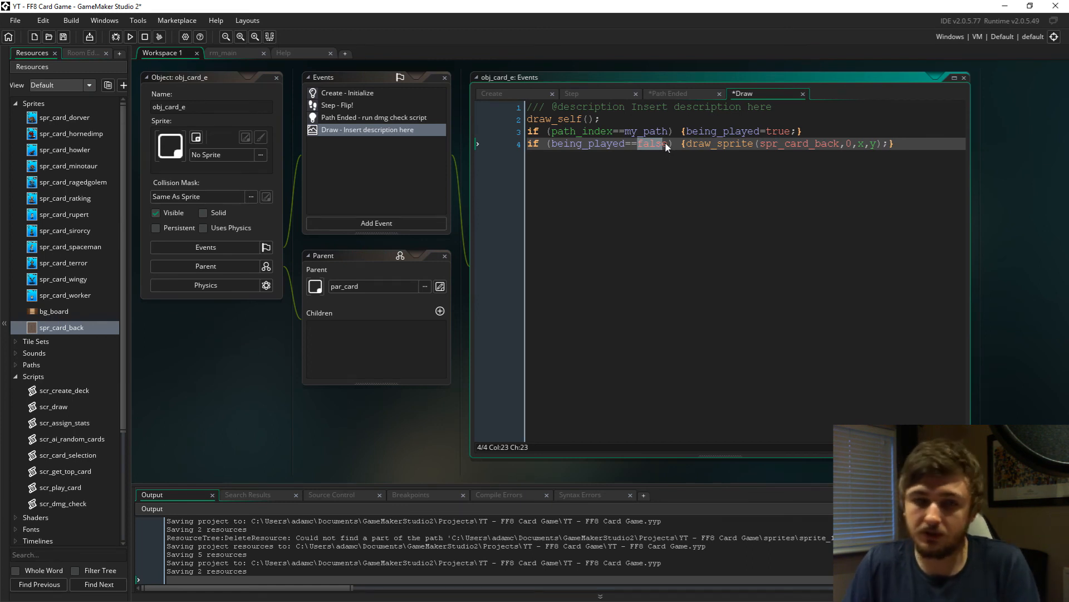
click(129, 37)
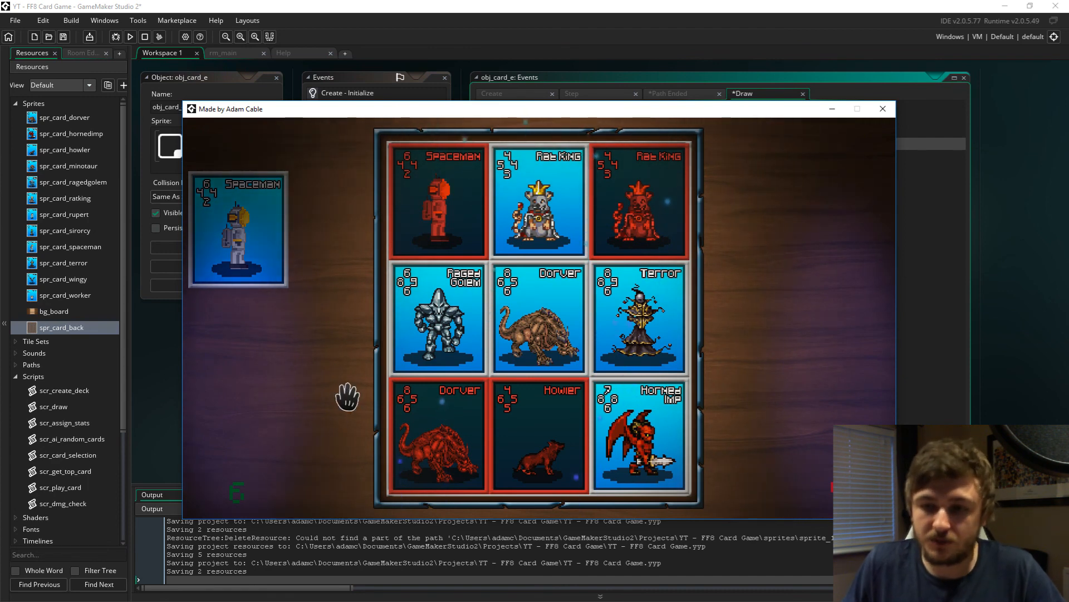
mouse_move(316, 496)
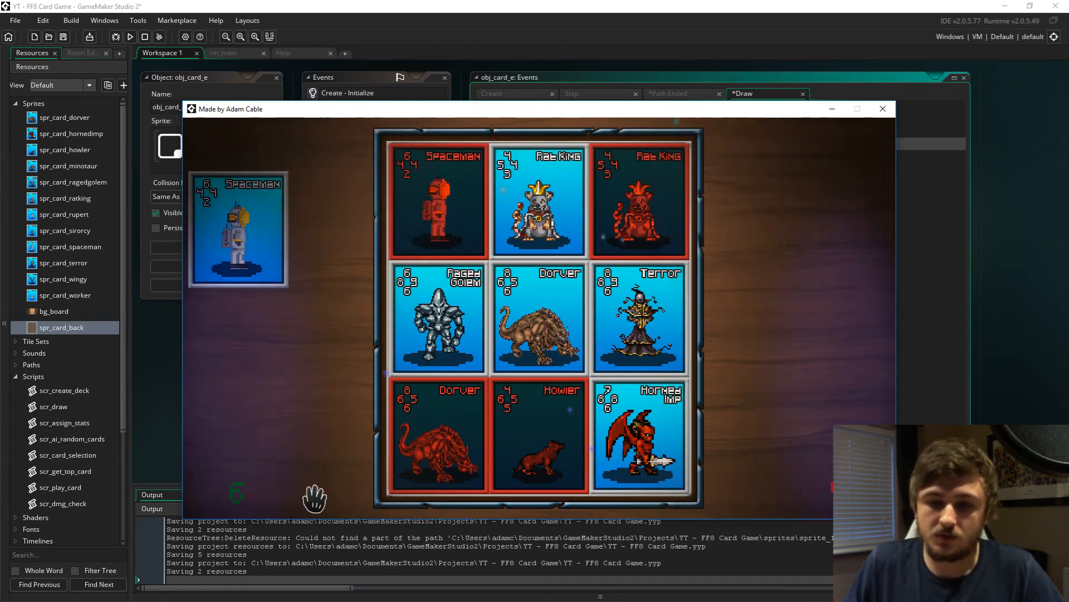